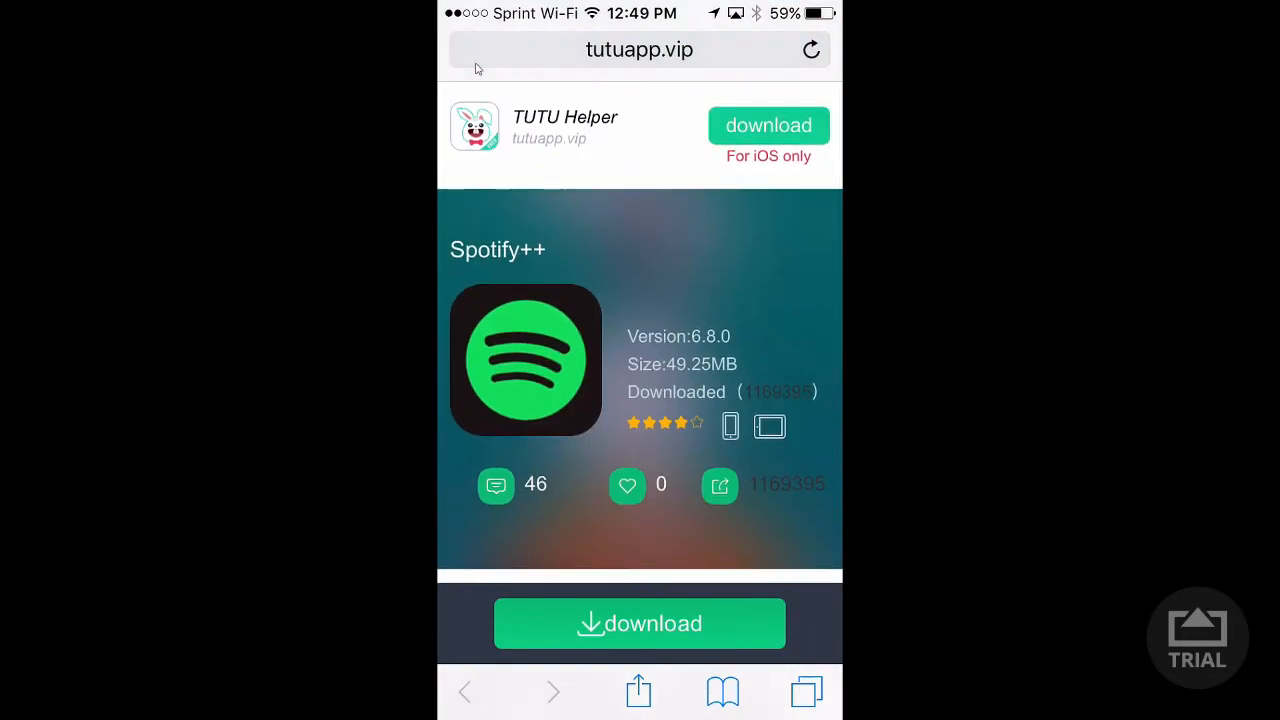
- Switch to the spotify.com account tab and confirm the subscription is still Spotify Free
left_click(806, 692)
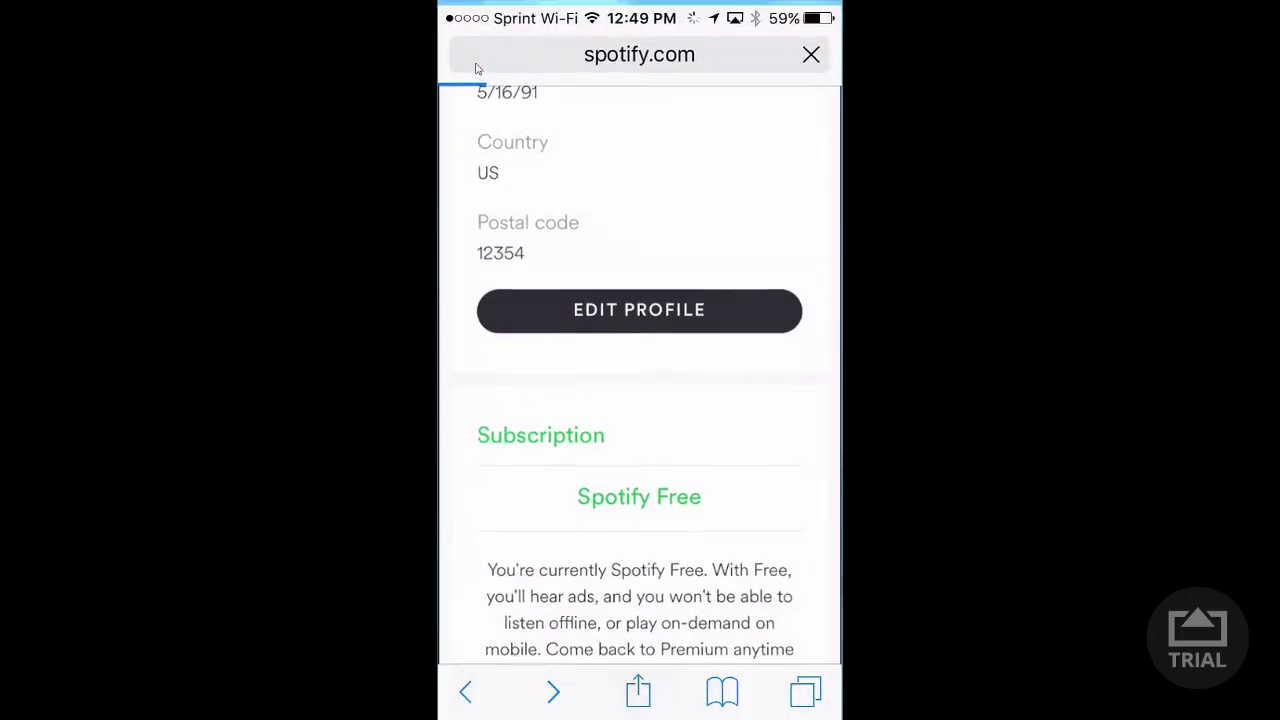
left_click(810, 54)
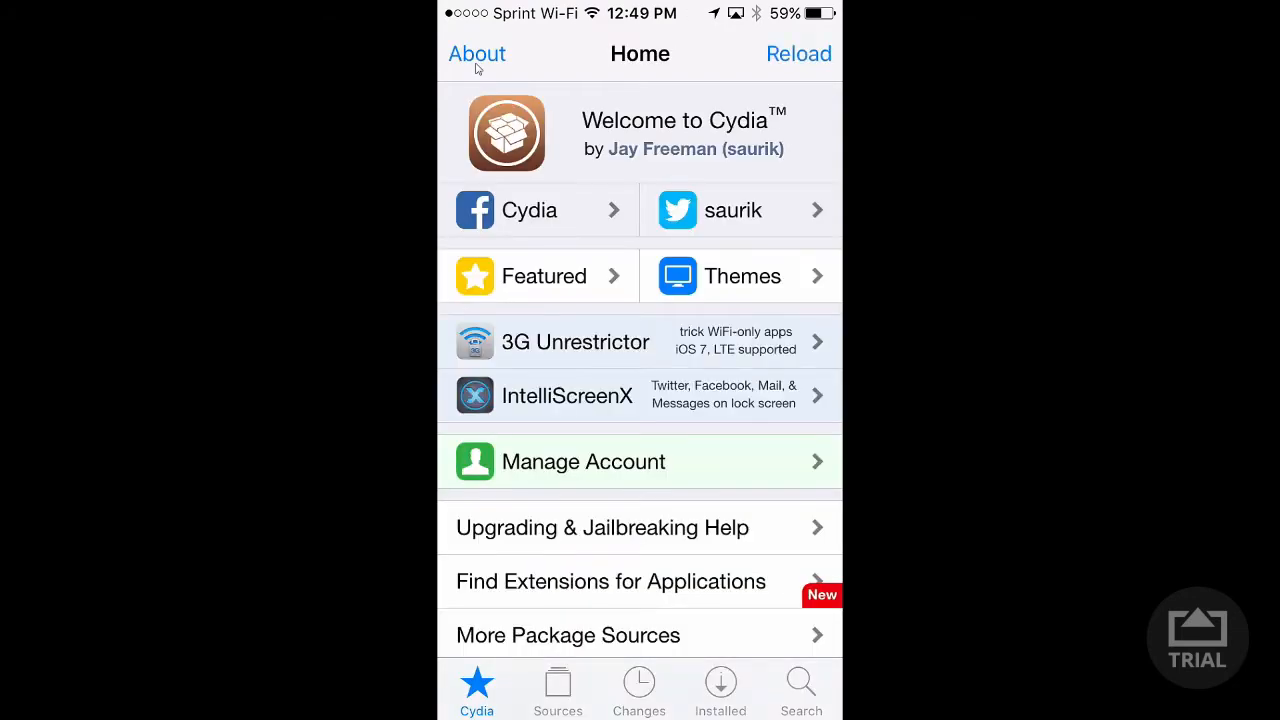
- Leave Safari via the app switcher for the home screen with Cydia, Spotify and MovieBox
key("home_double")
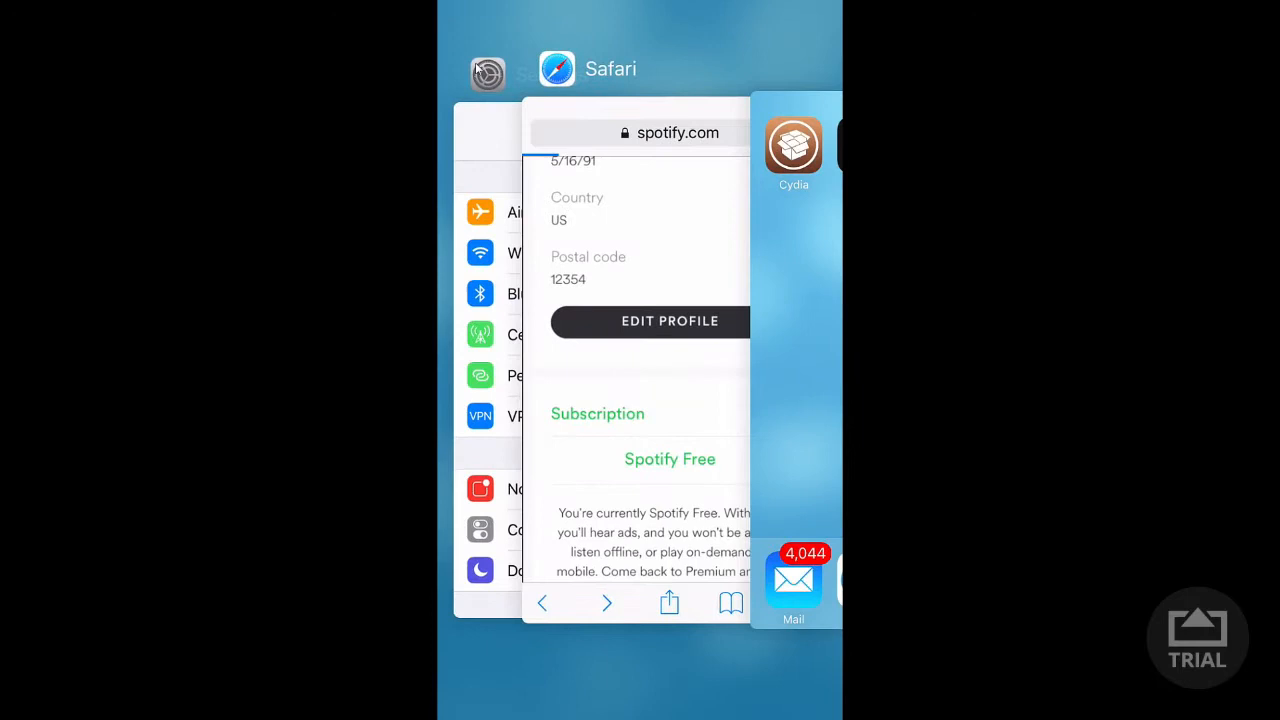
key("home")
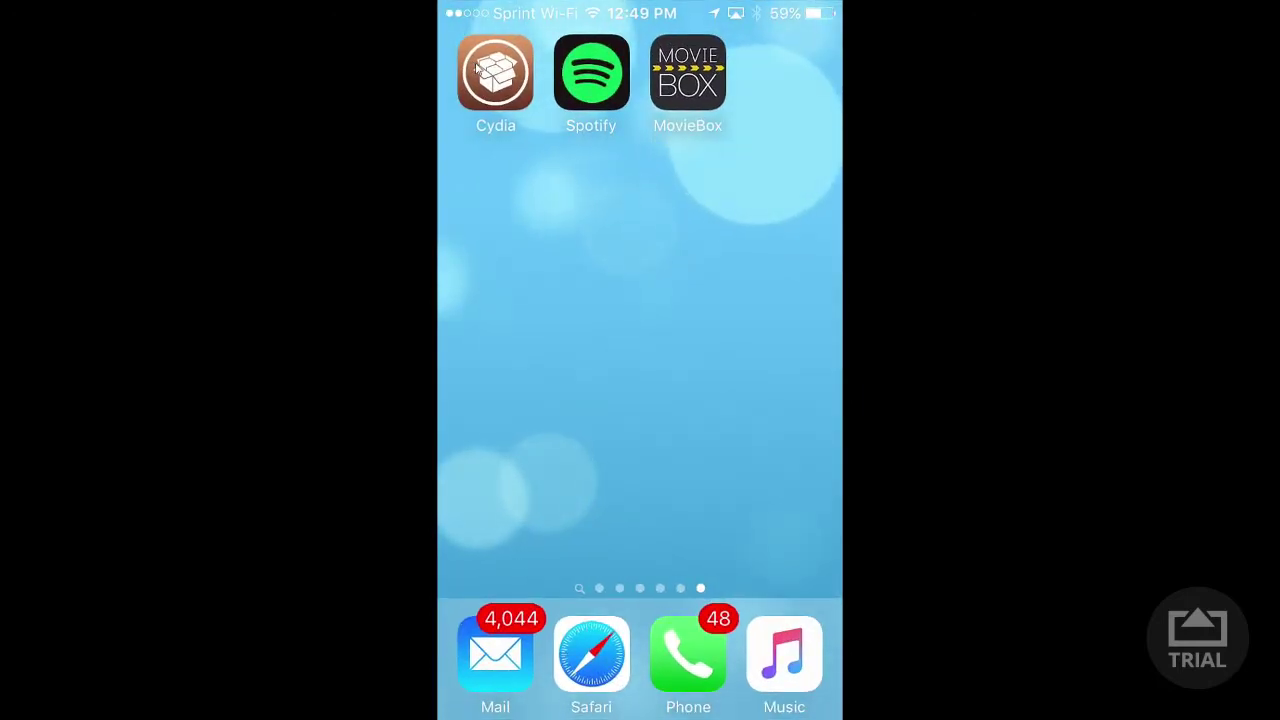
- Launch Spotify++ and play tracks from the Christmas Classics playlist, skipping and pausing
left_click(592, 70)
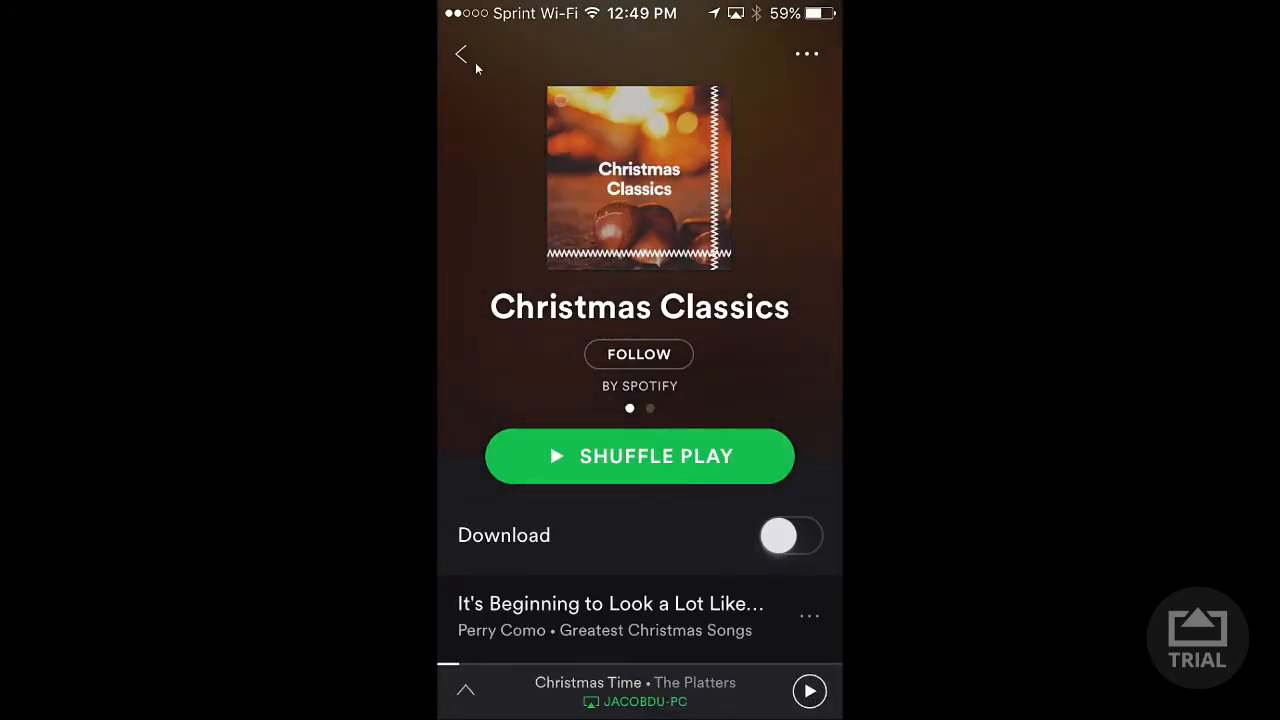
left_click(460, 54)
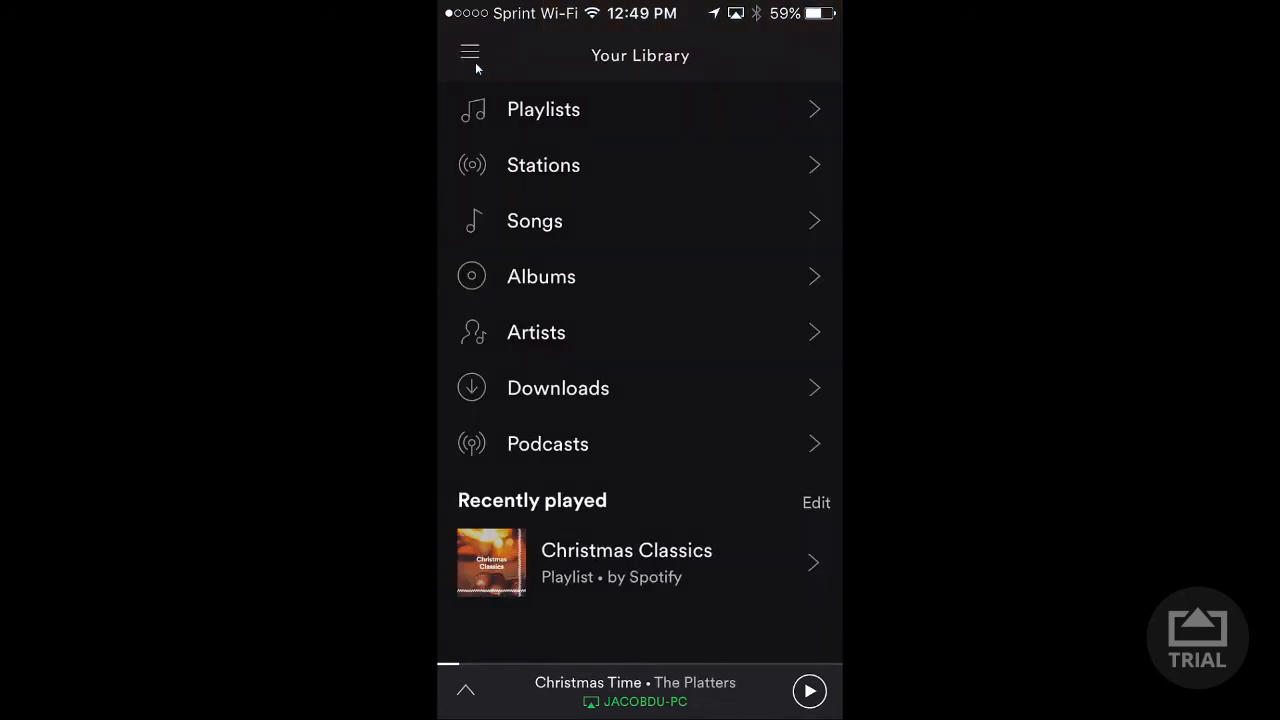
left_click(626, 562)
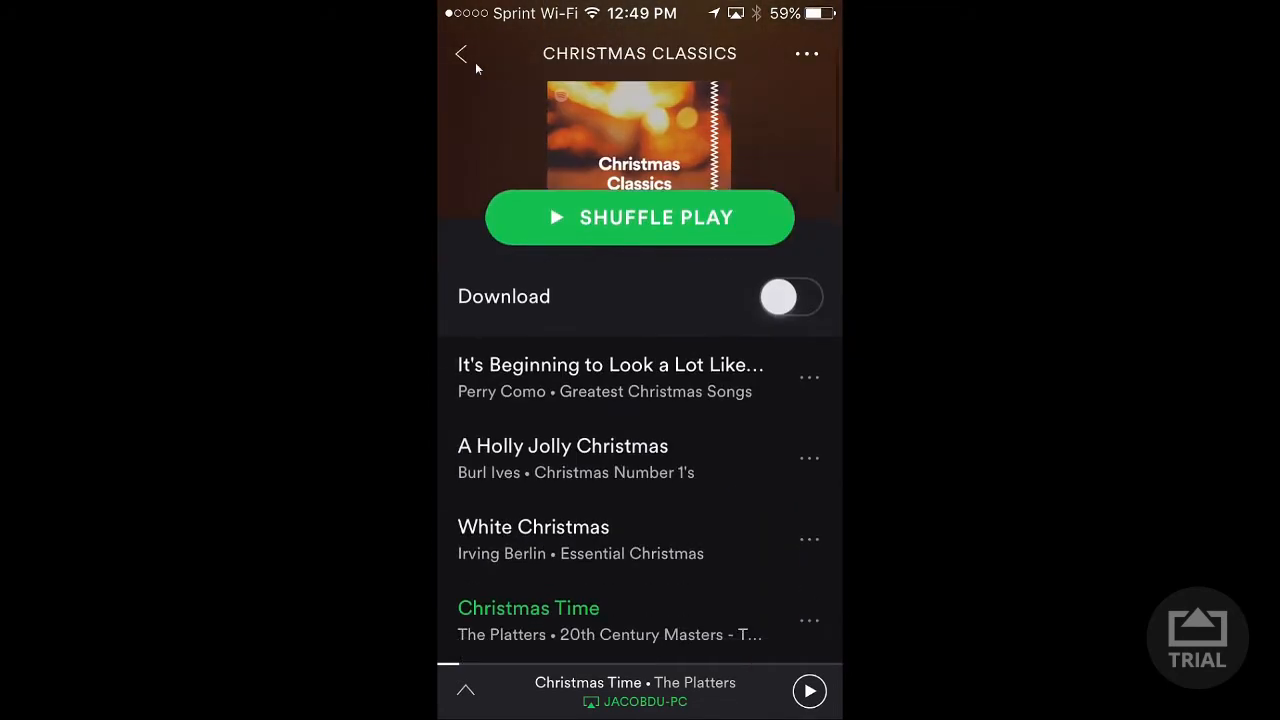
left_click(610, 364)
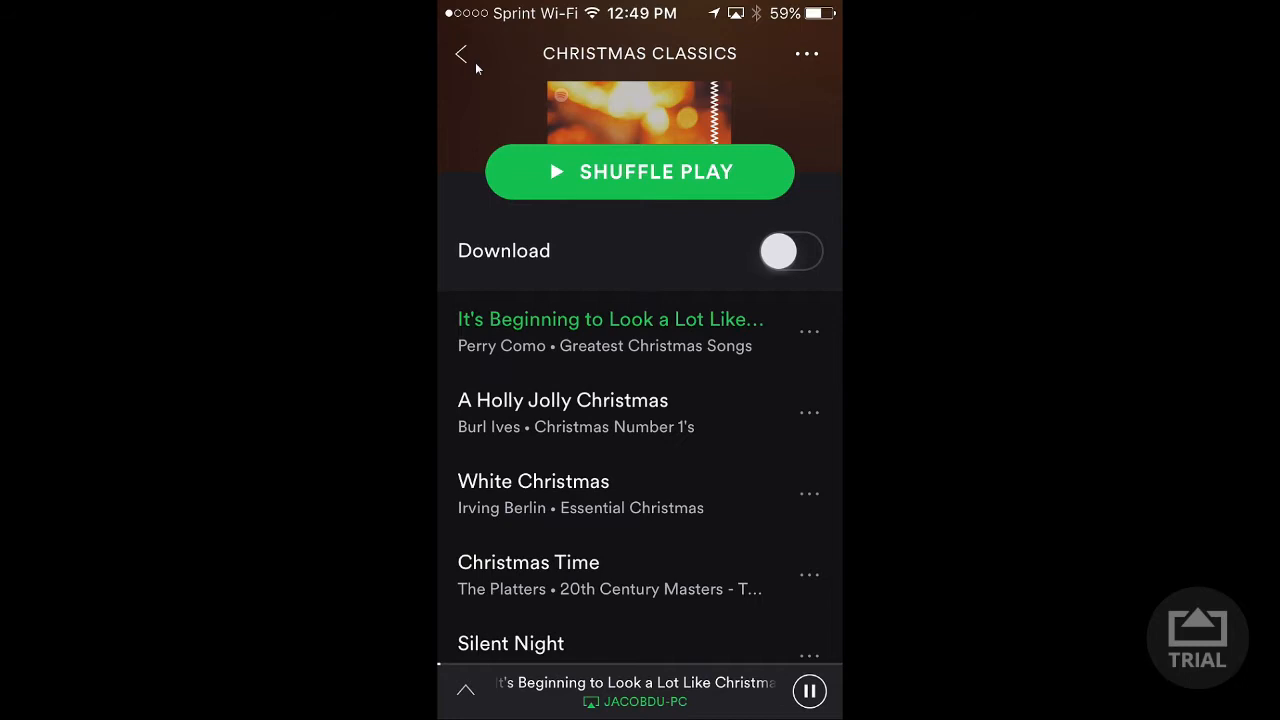
left_click(564, 400)
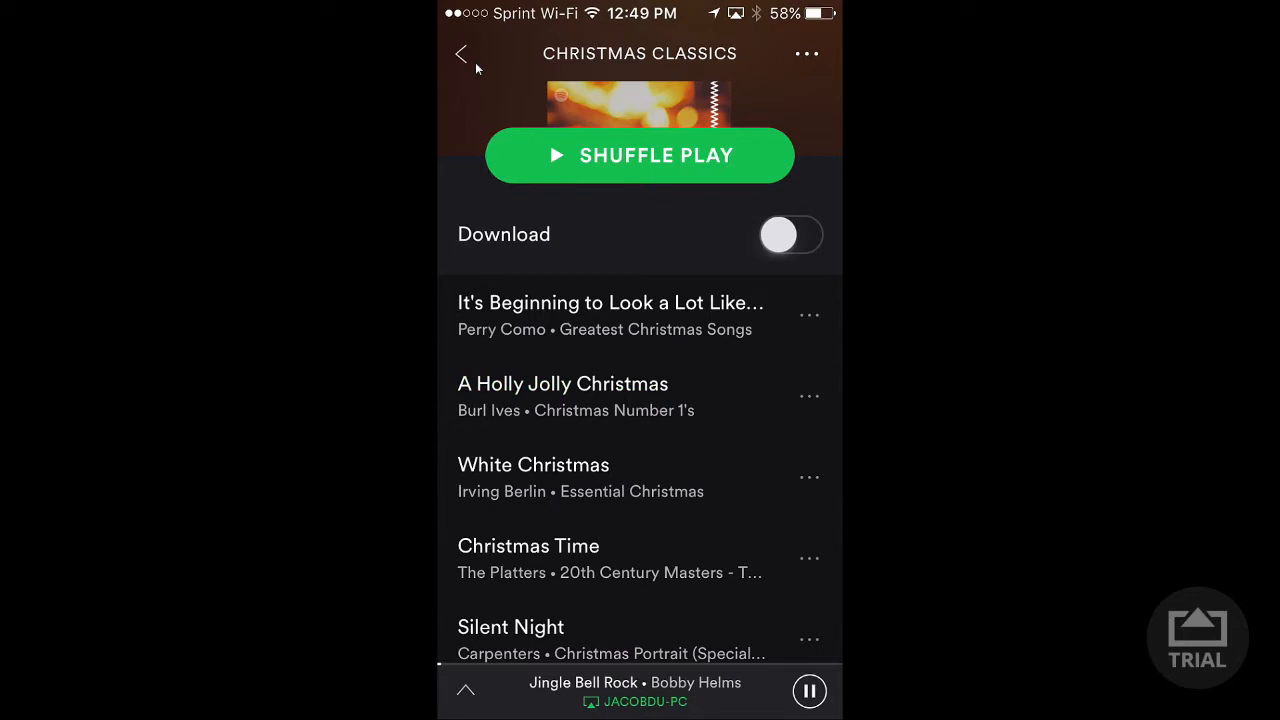
left_click(808, 690)
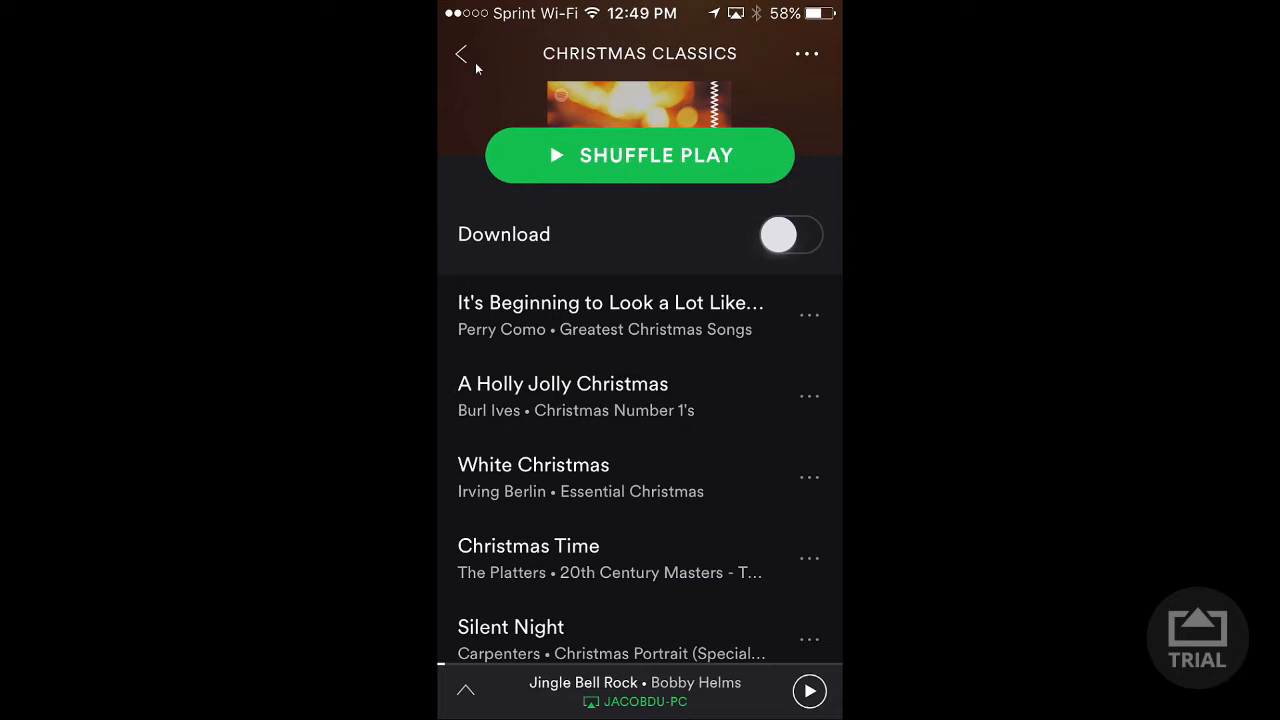
- Attempt to download the playlist and dismiss the Premium-only download prompt
left_click(788, 234)
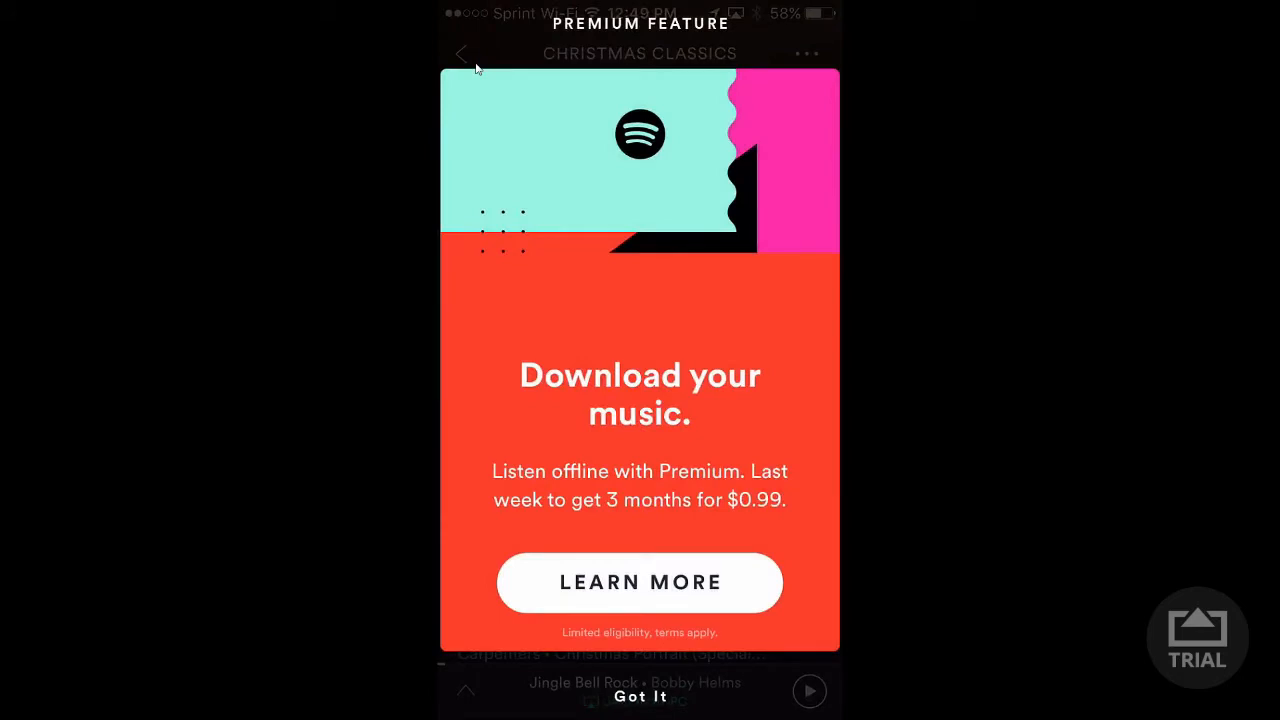
left_click(640, 696)
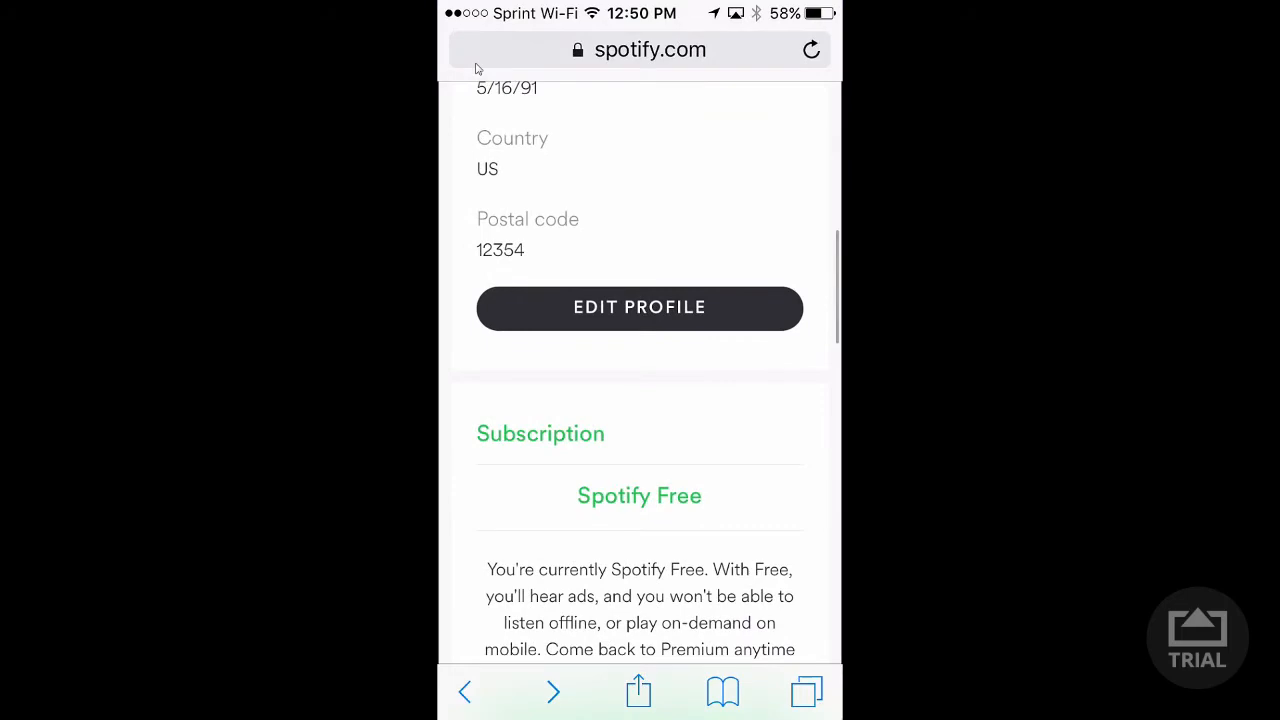
- Look over the Spotify account profile and Free subscription details on spotify.com
scroll("up", 3)
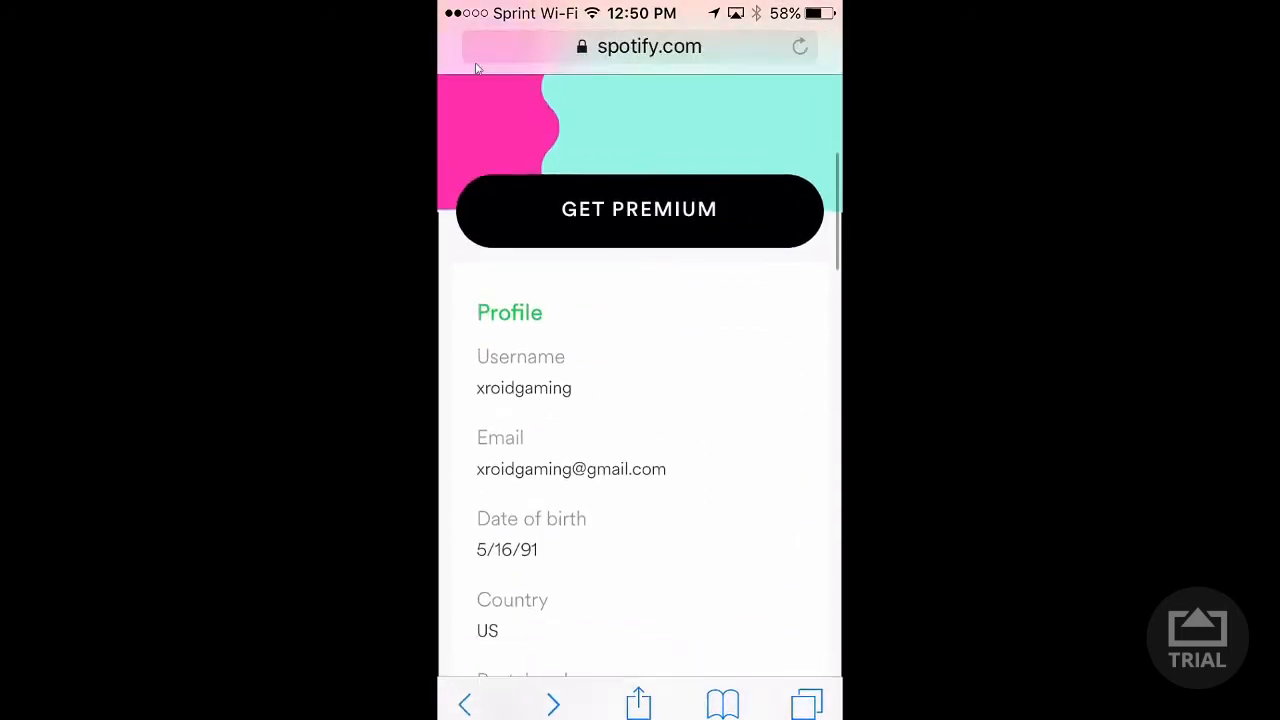
scroll("down", 3)
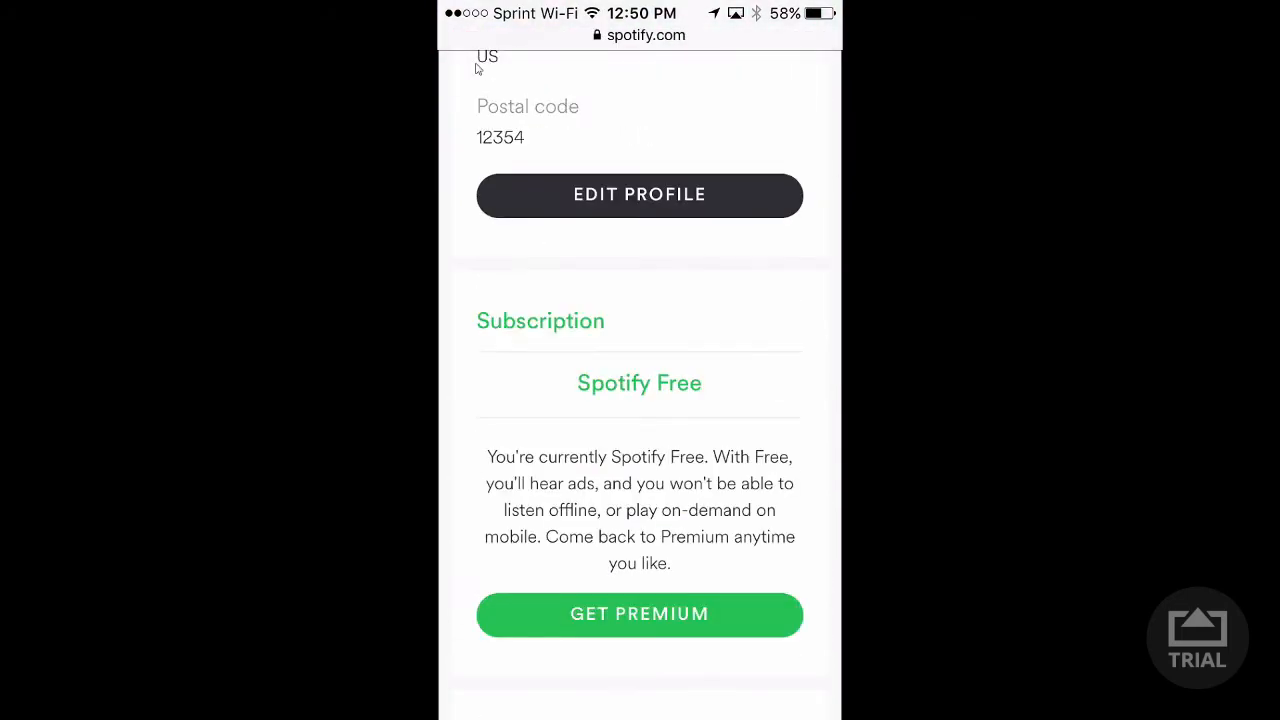
scroll("up", 3)
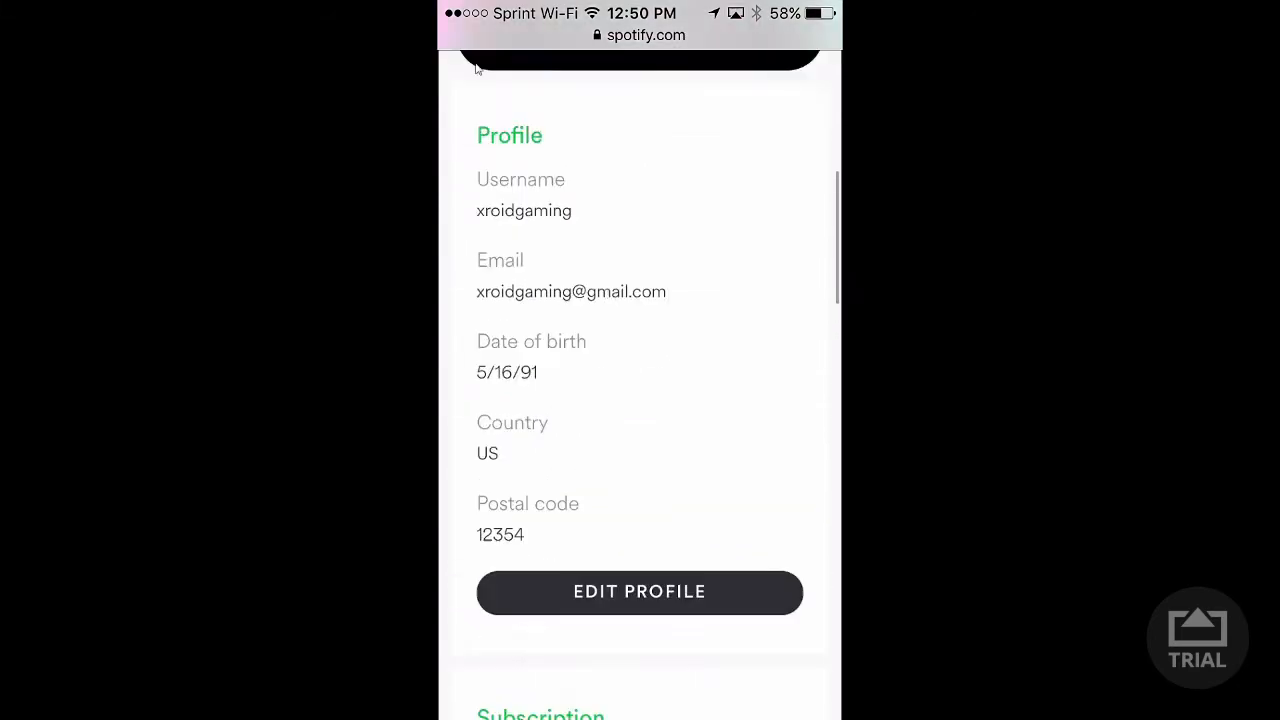
scroll("up", 3)
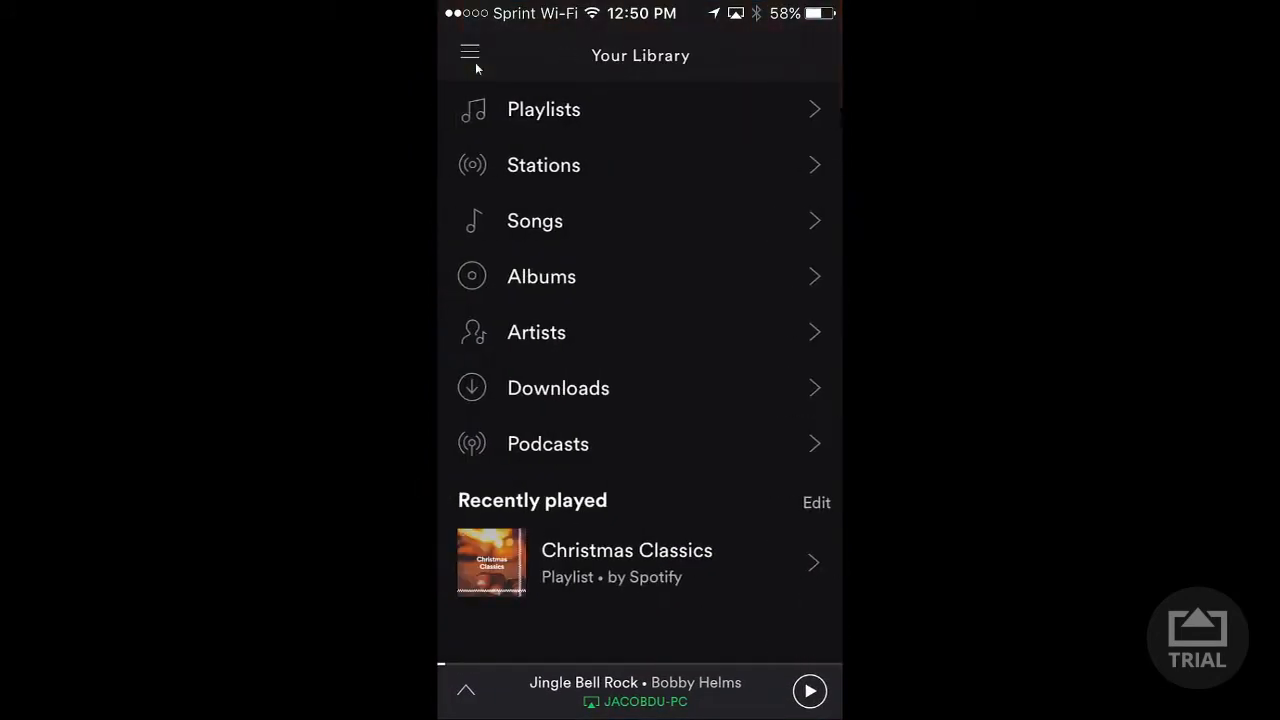
- Show the Spotify++ navigation panel, then return to the Spotify account page in Safari
left_click(470, 52)
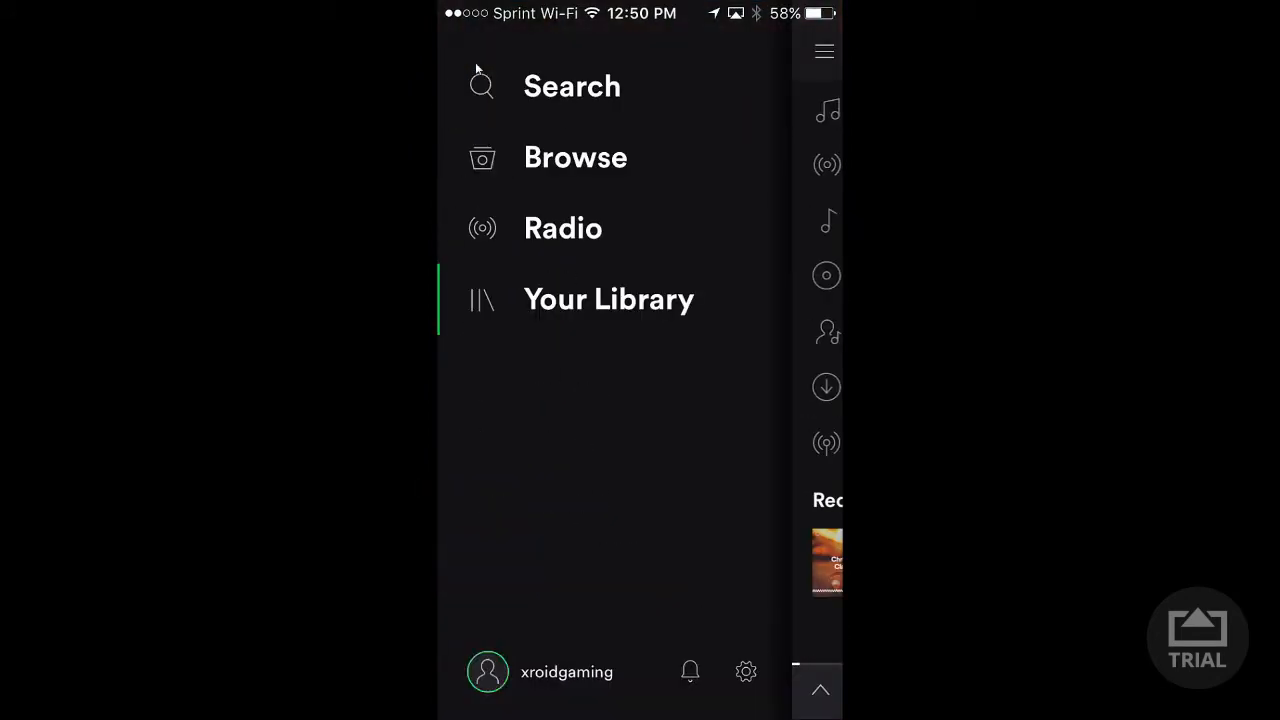
left_click(608, 300)
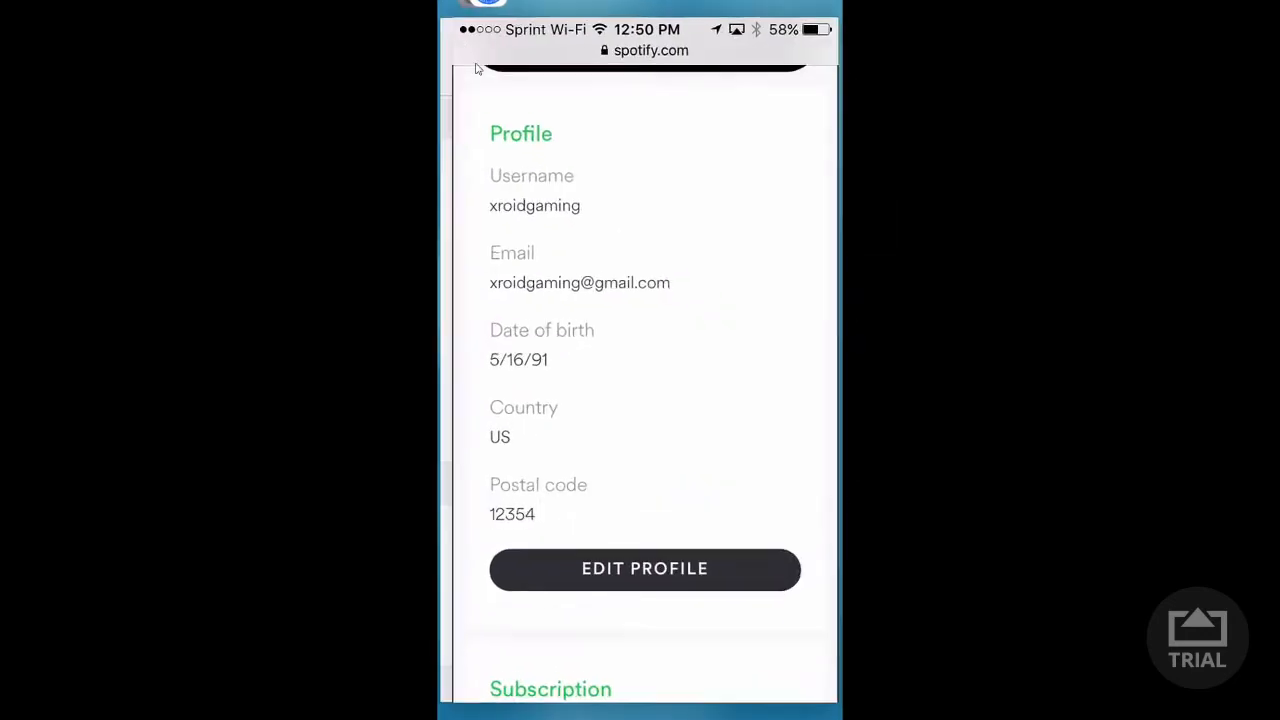
- Leave the Account Overview and return to the tutuapp.vip Spotify++ page listing premium-unlock features
scroll("up", 3)
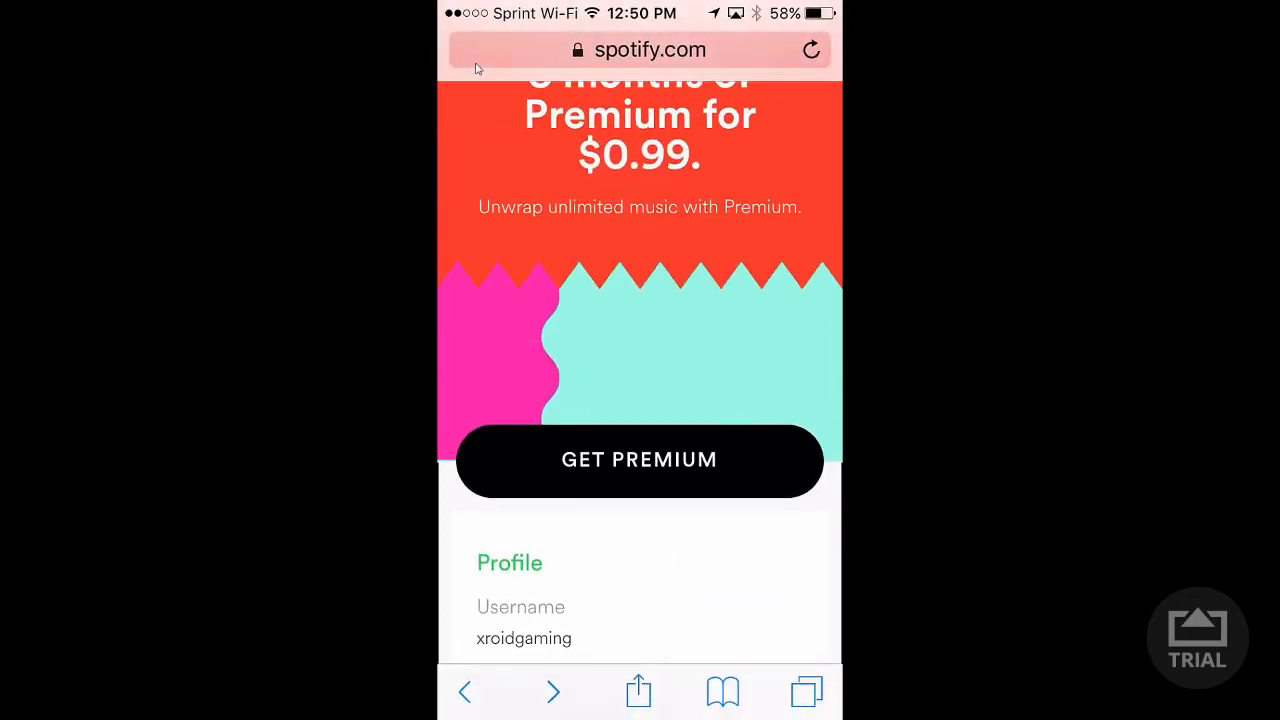
scroll("up", 3)
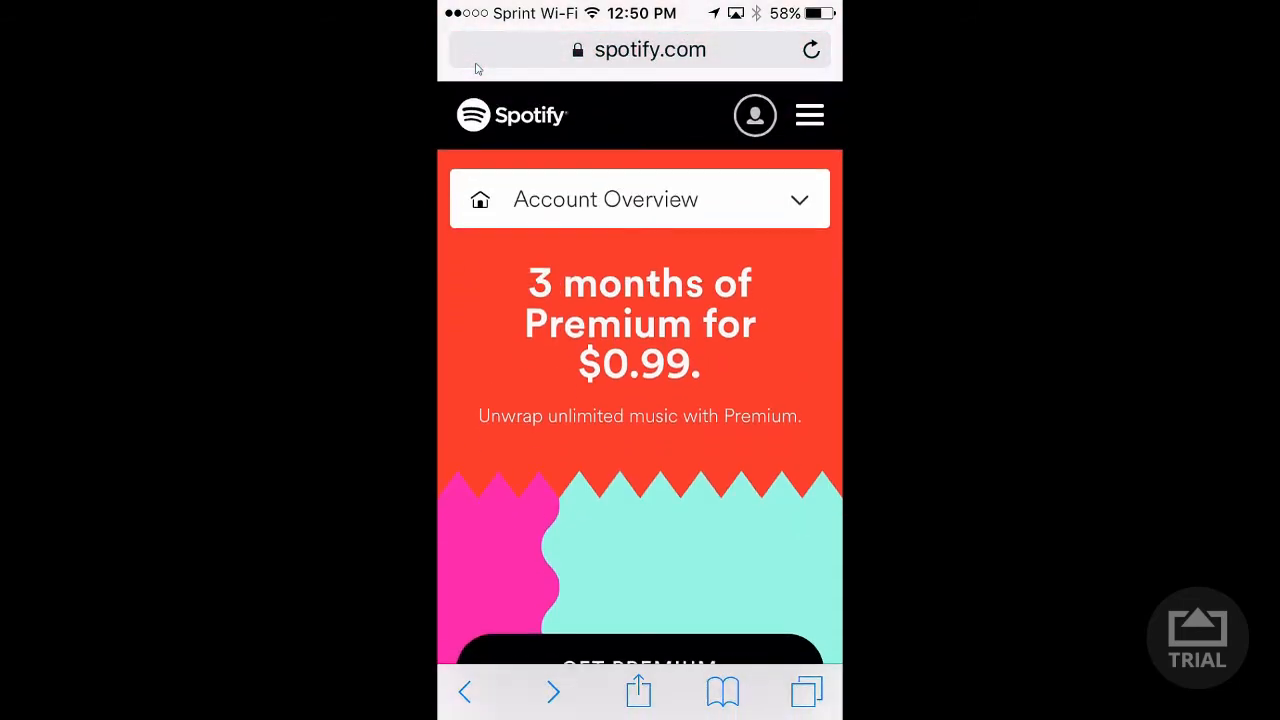
left_click(806, 692)
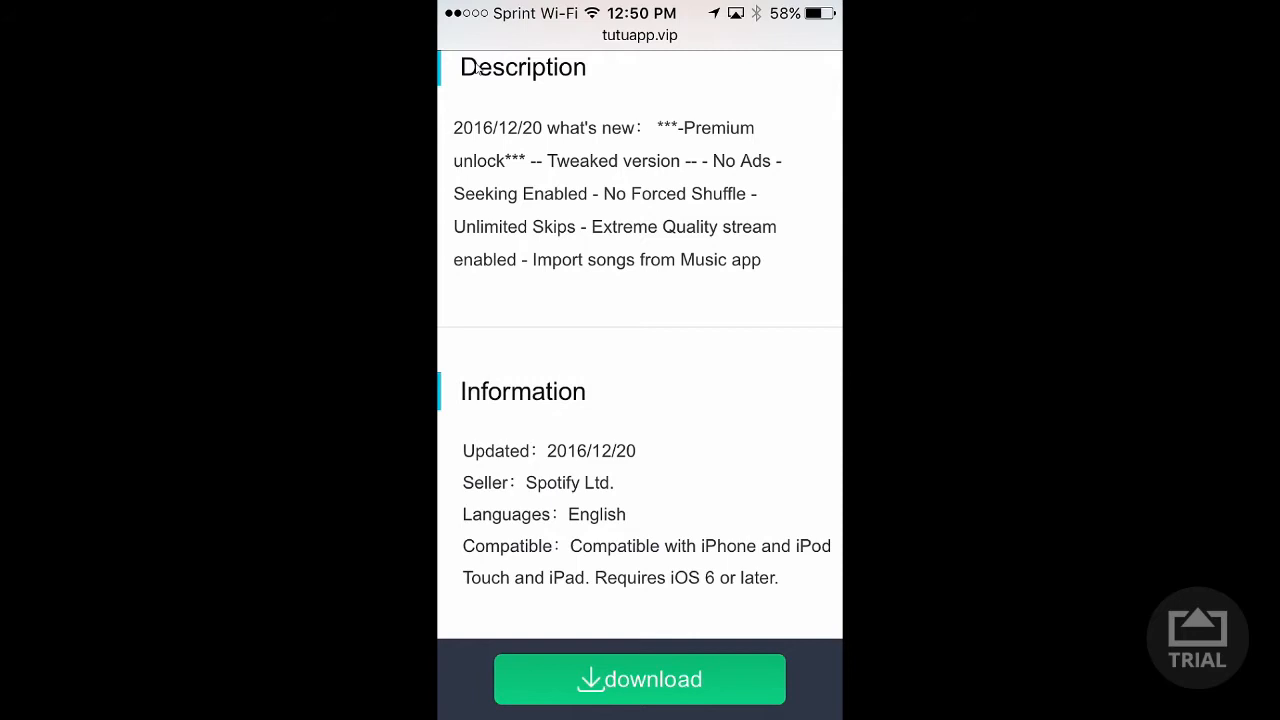
scroll("up", 3)
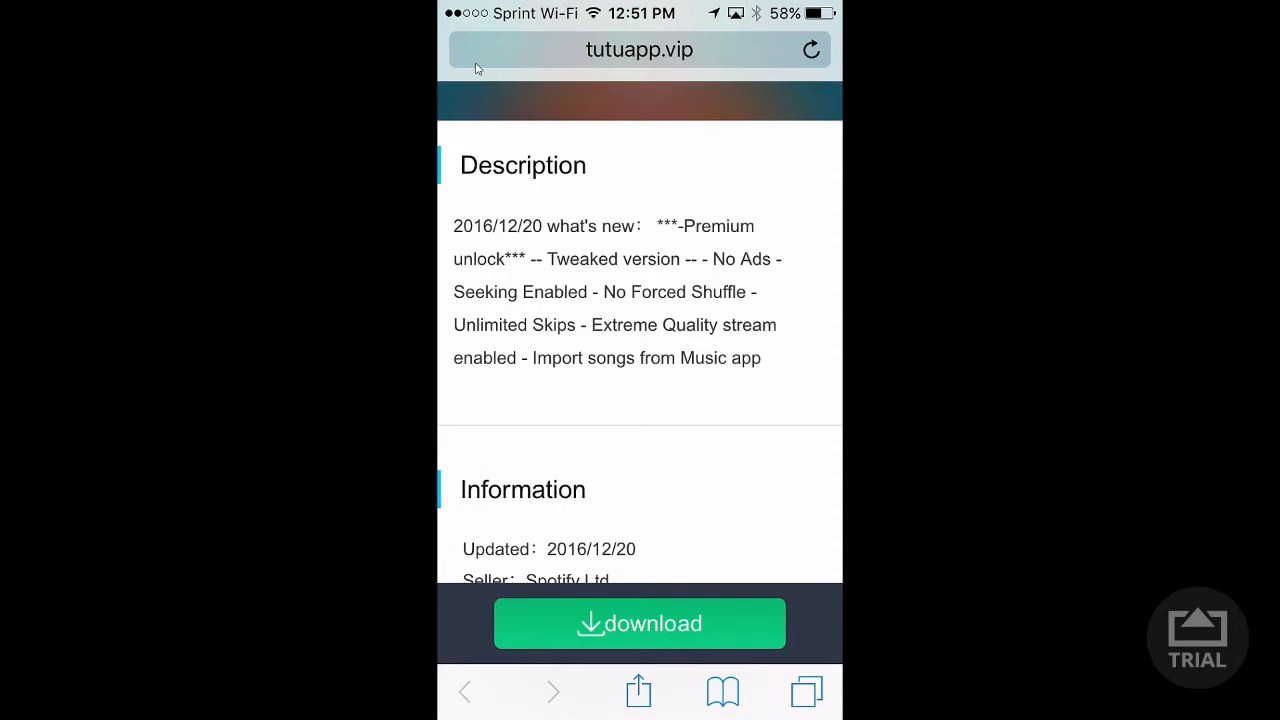
scroll("down", 3)
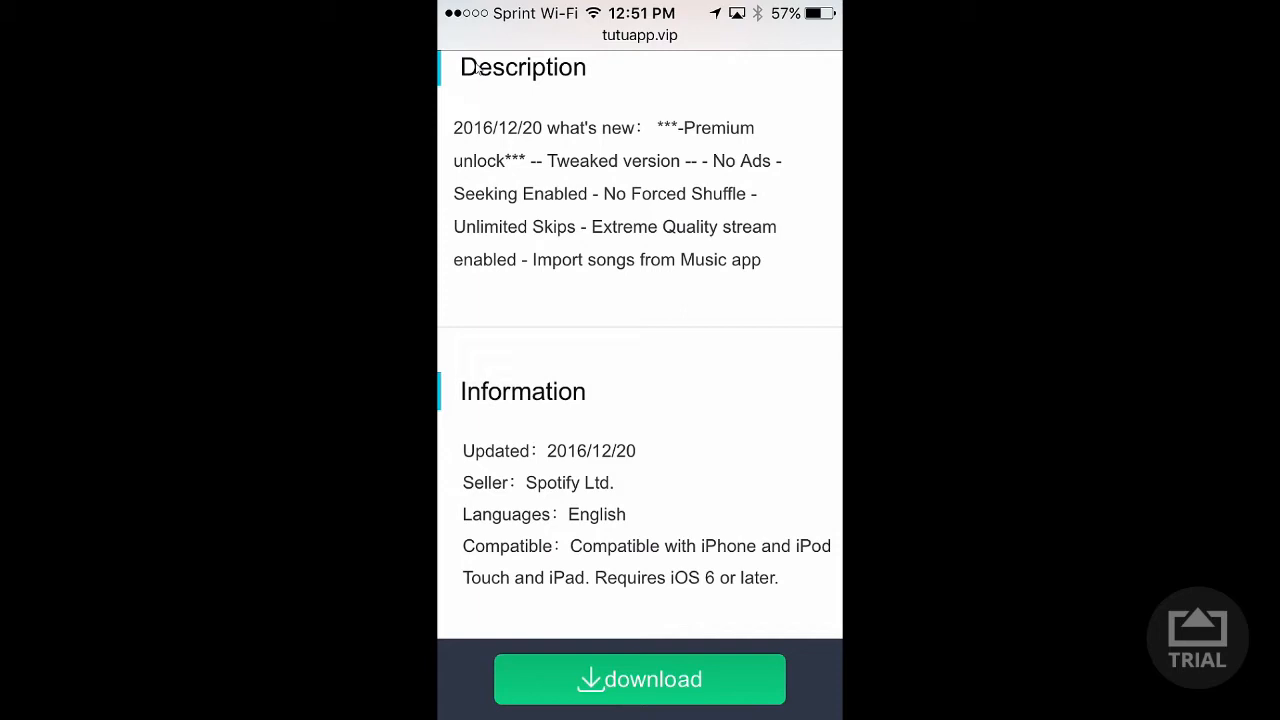
scroll("down", 3)
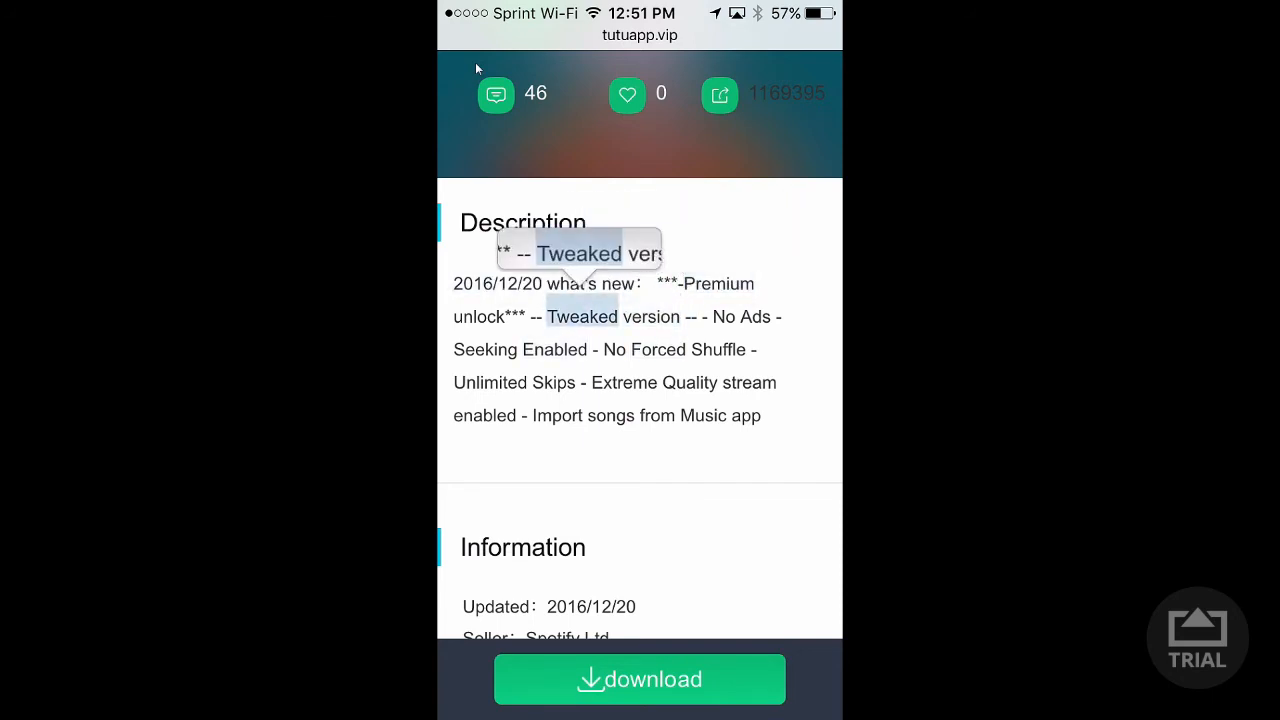
double_click(582, 316)
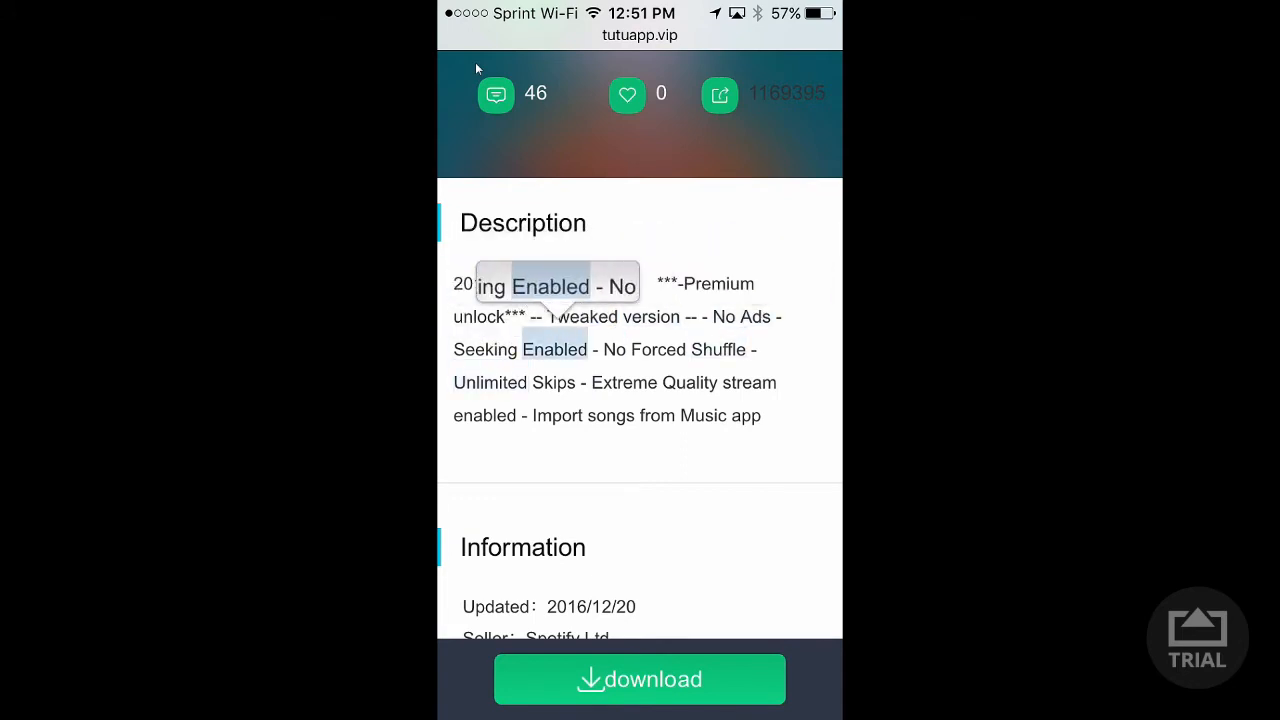
double_click(544, 286)
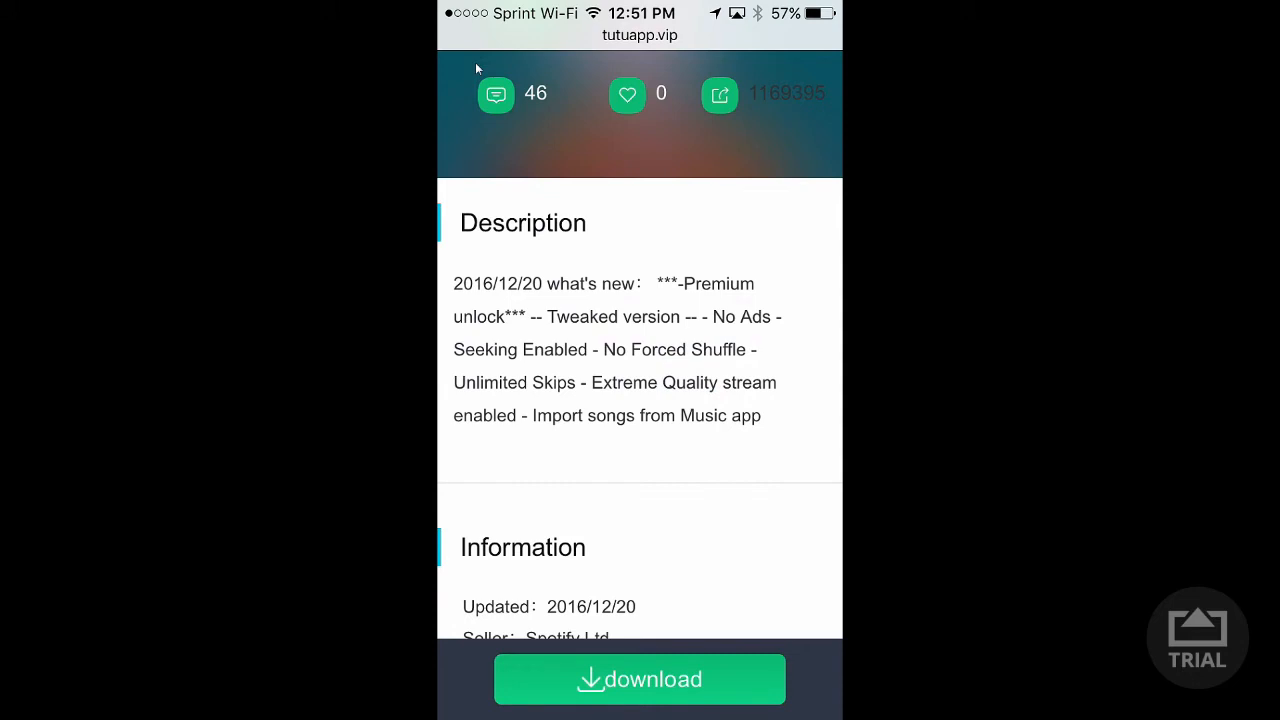
scroll("down", 3)
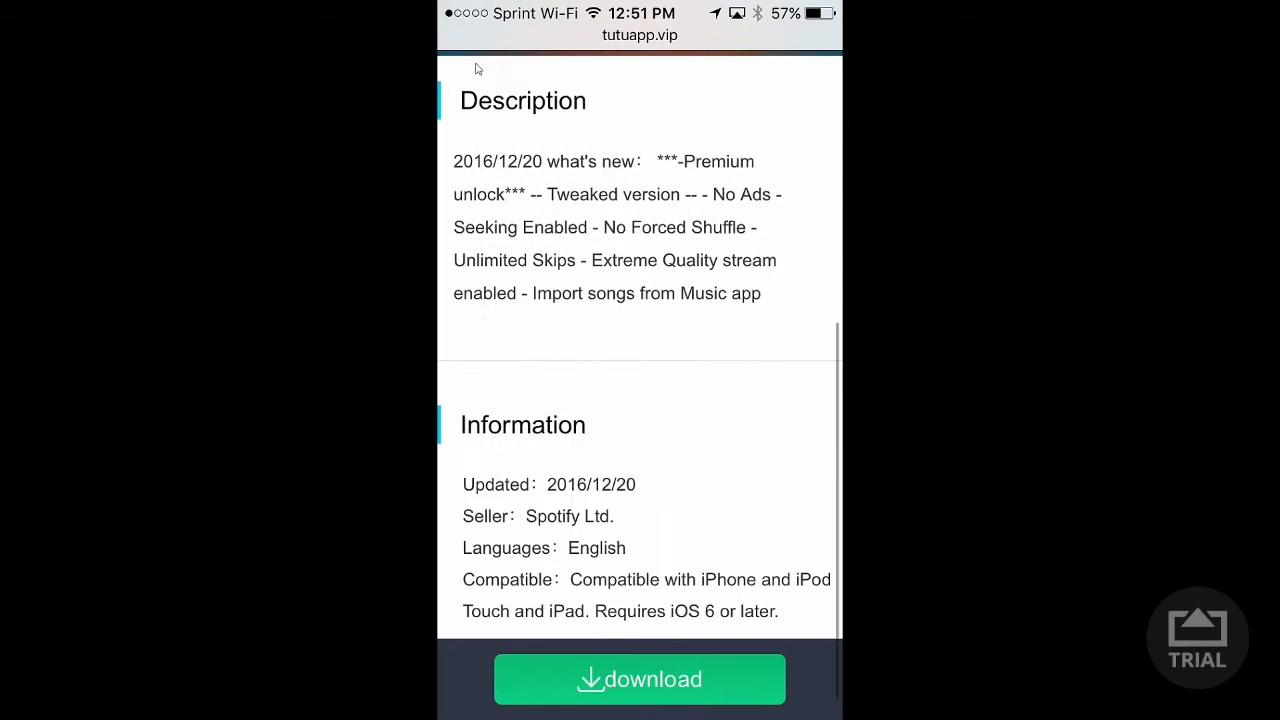
scroll("down", 3)
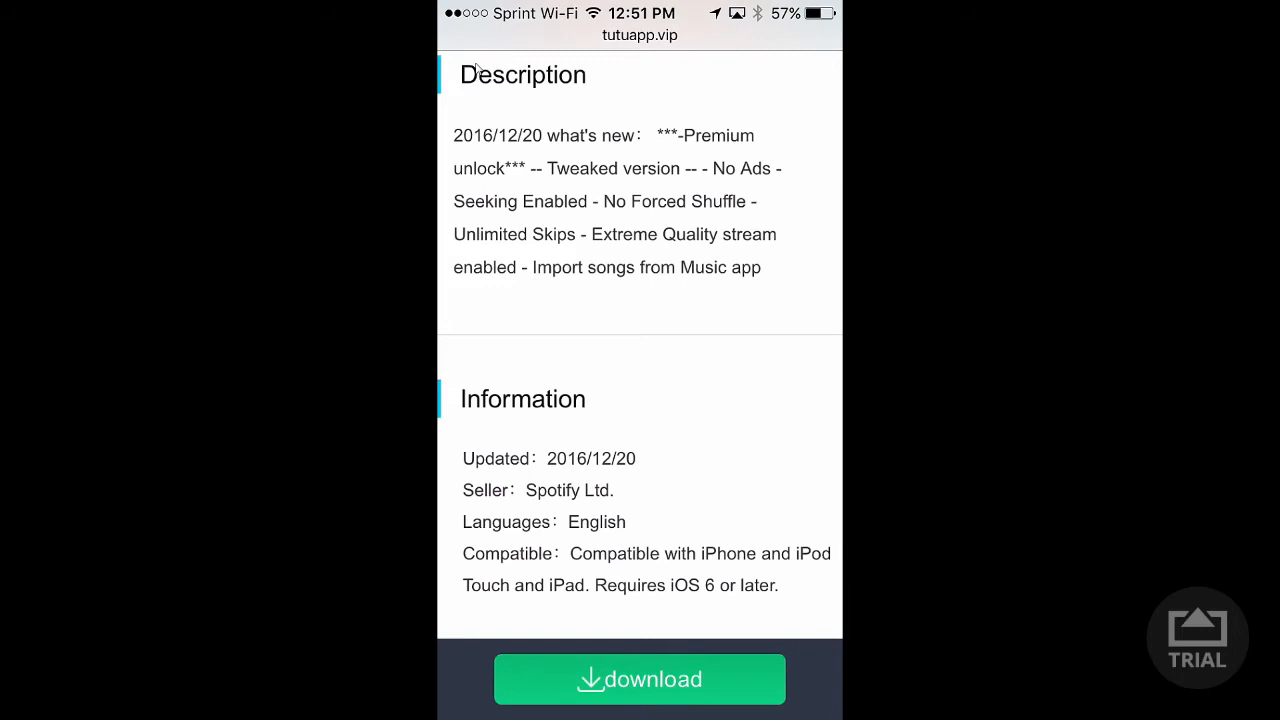
scroll("up", 3)
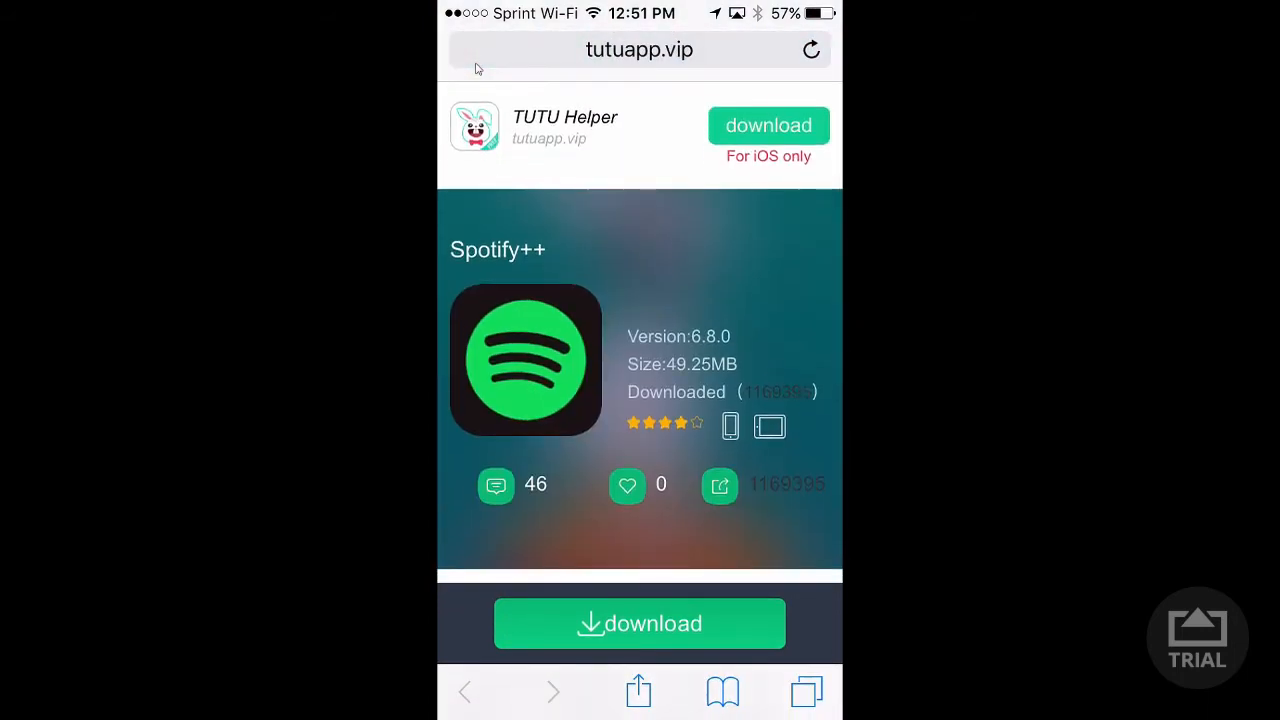
scroll("down", 3)
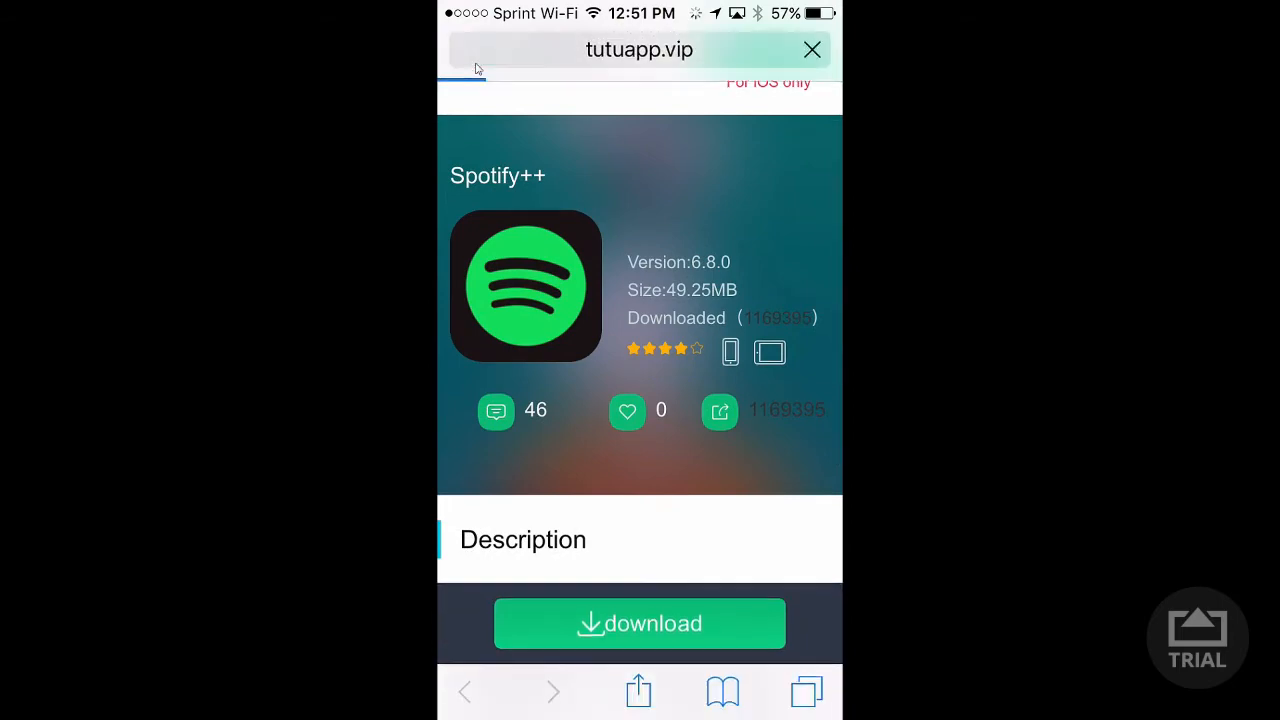
scroll("down", 3)
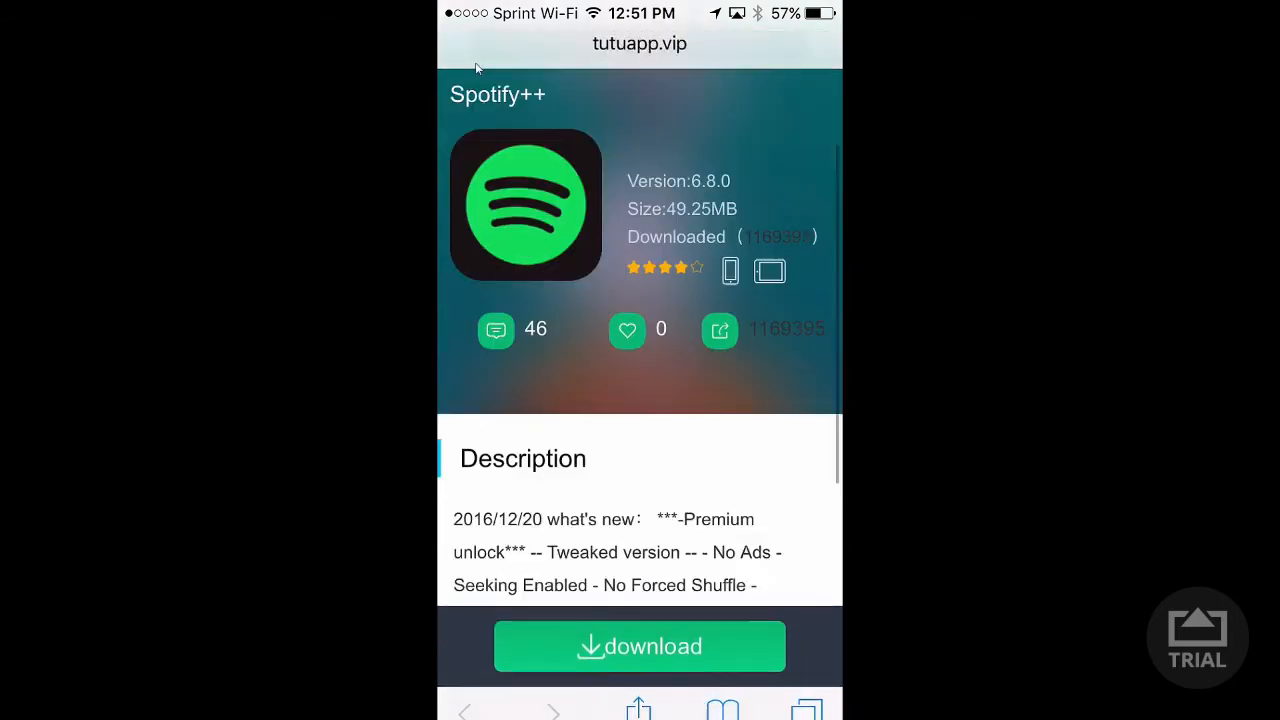
scroll("down", 3)
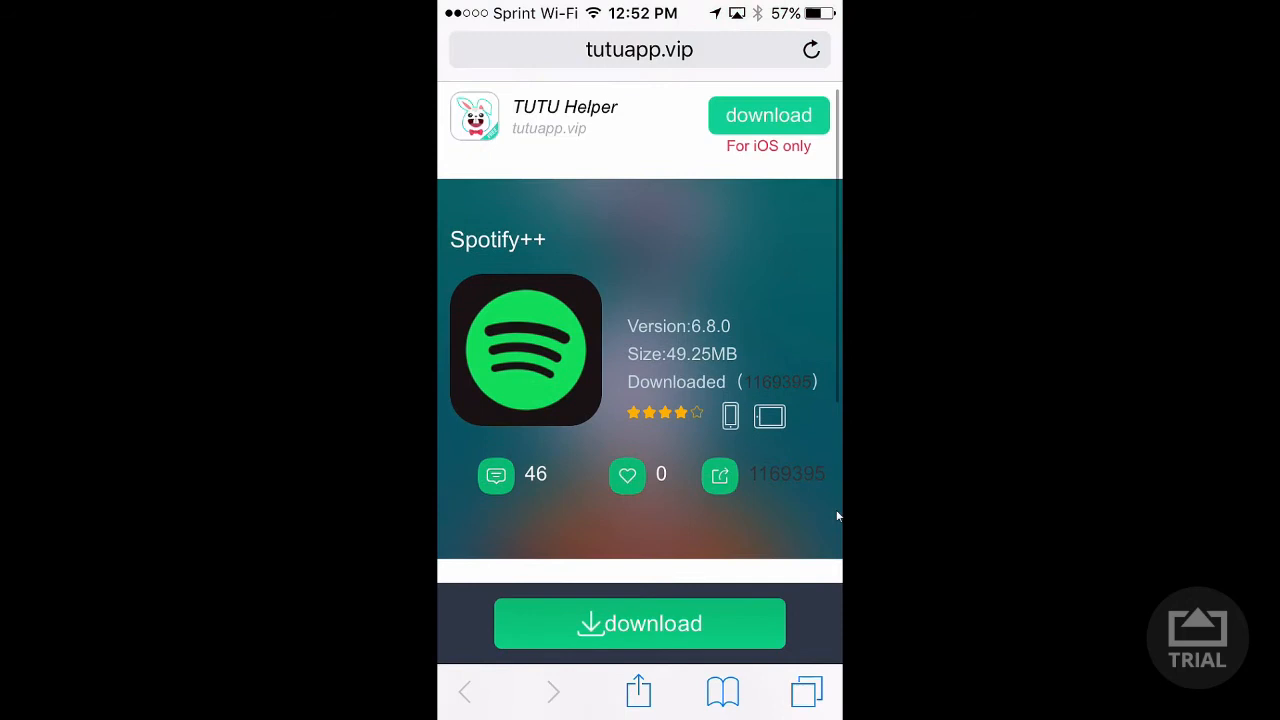
left_click(640, 624)
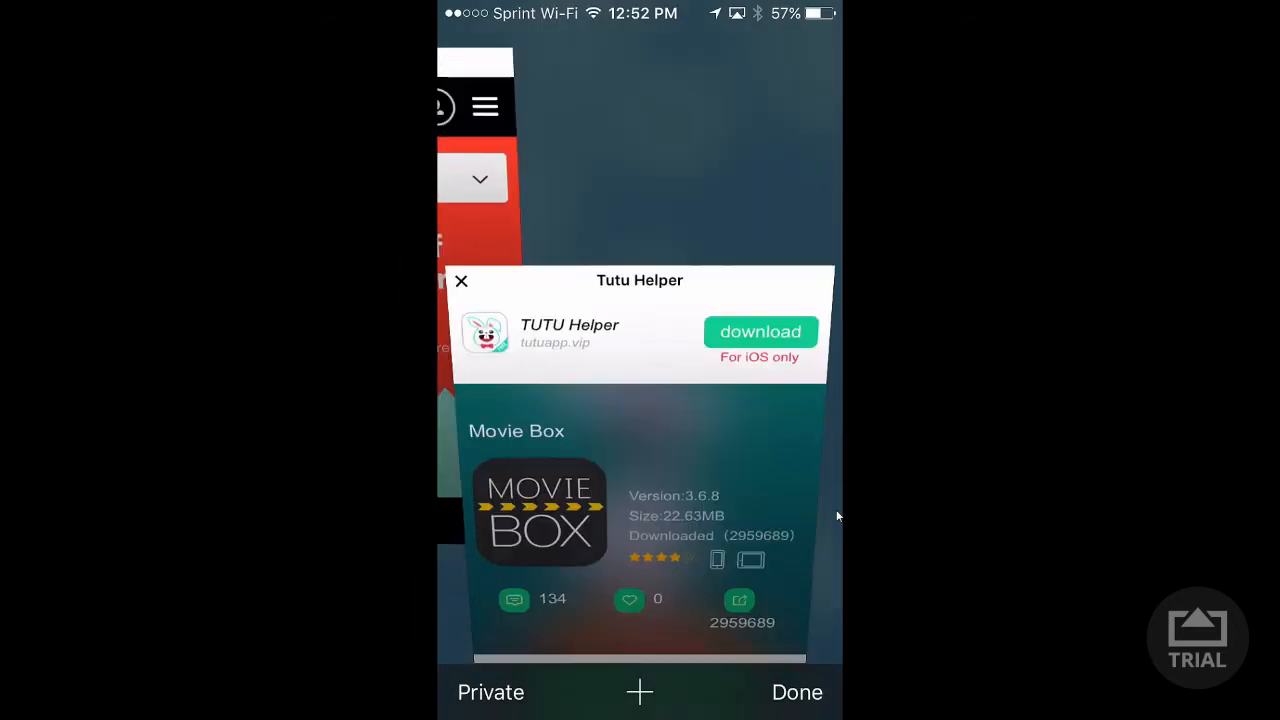
- Open the tutuapp.vip Movie Box page, review its Information and expand the full description
left_click(796, 692)
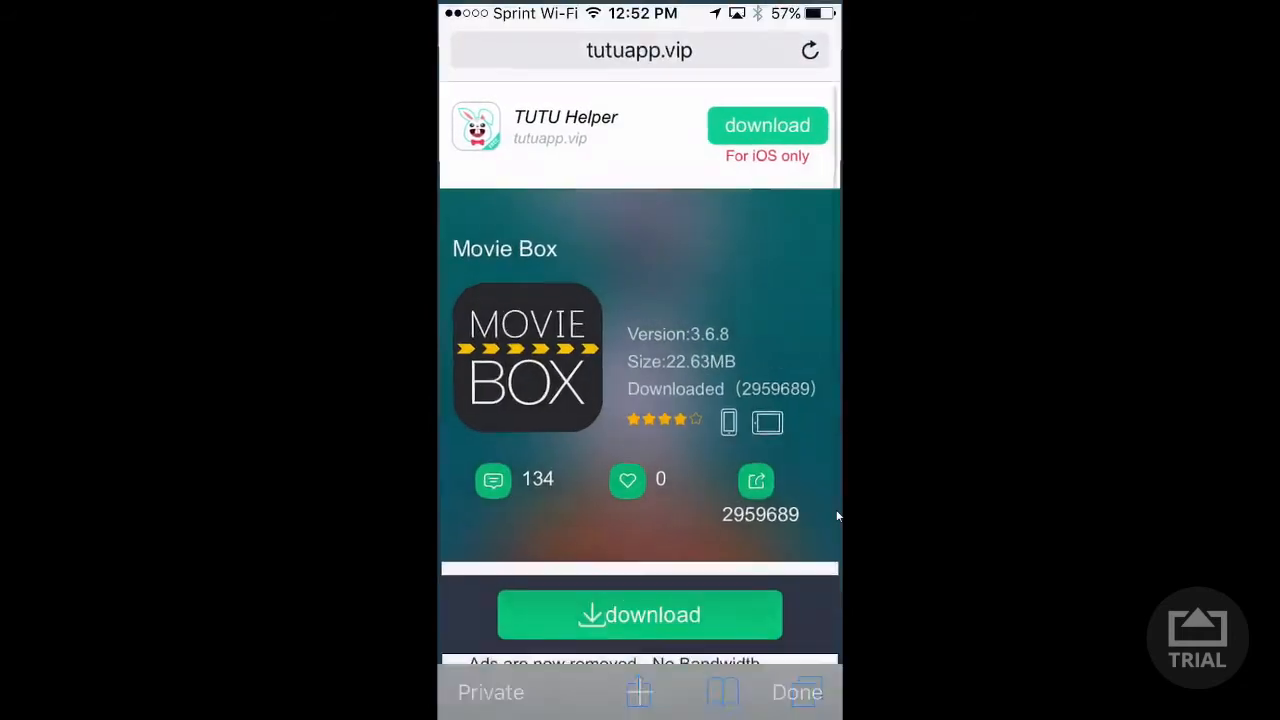
scroll("down", 3)
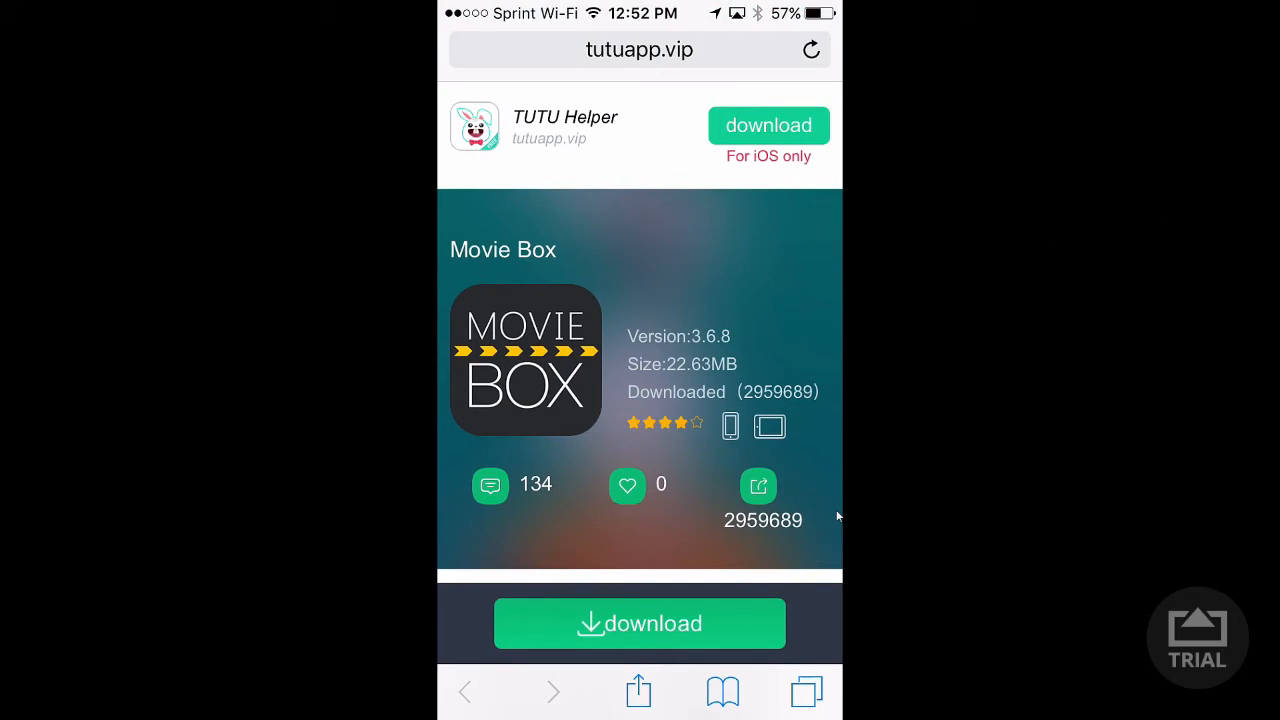
scroll("down", 3)
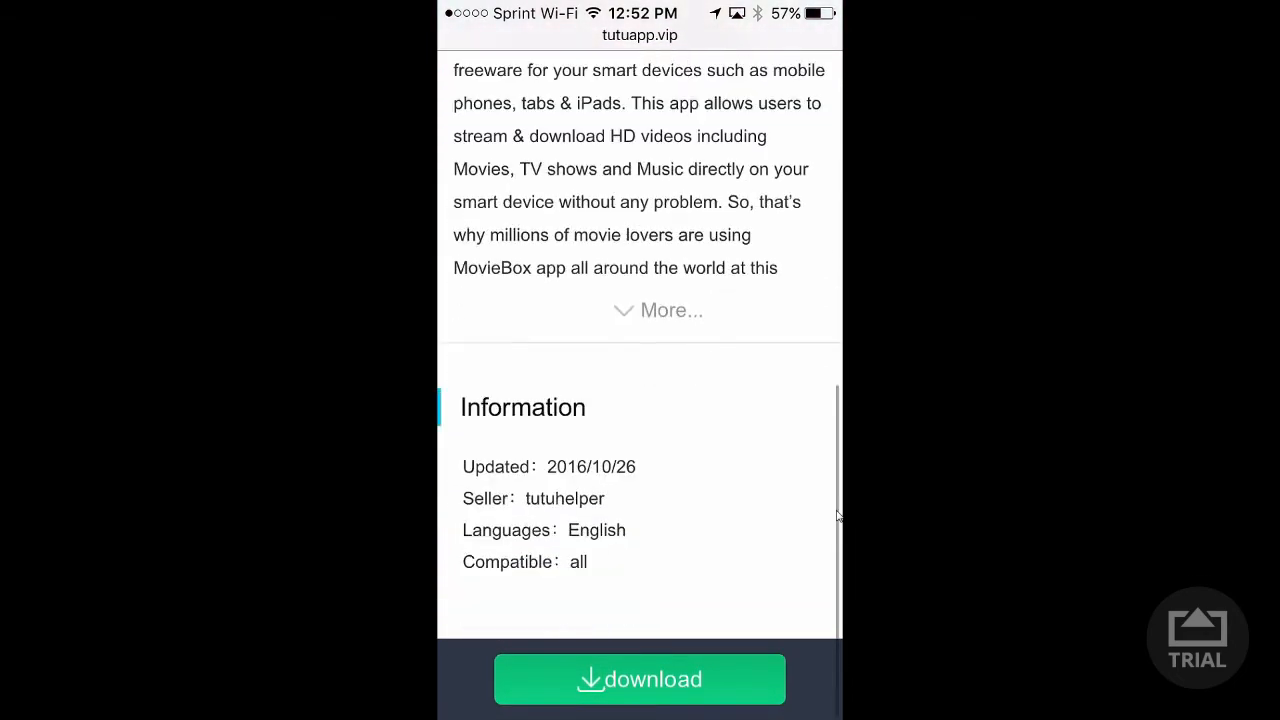
scroll("up", 3)
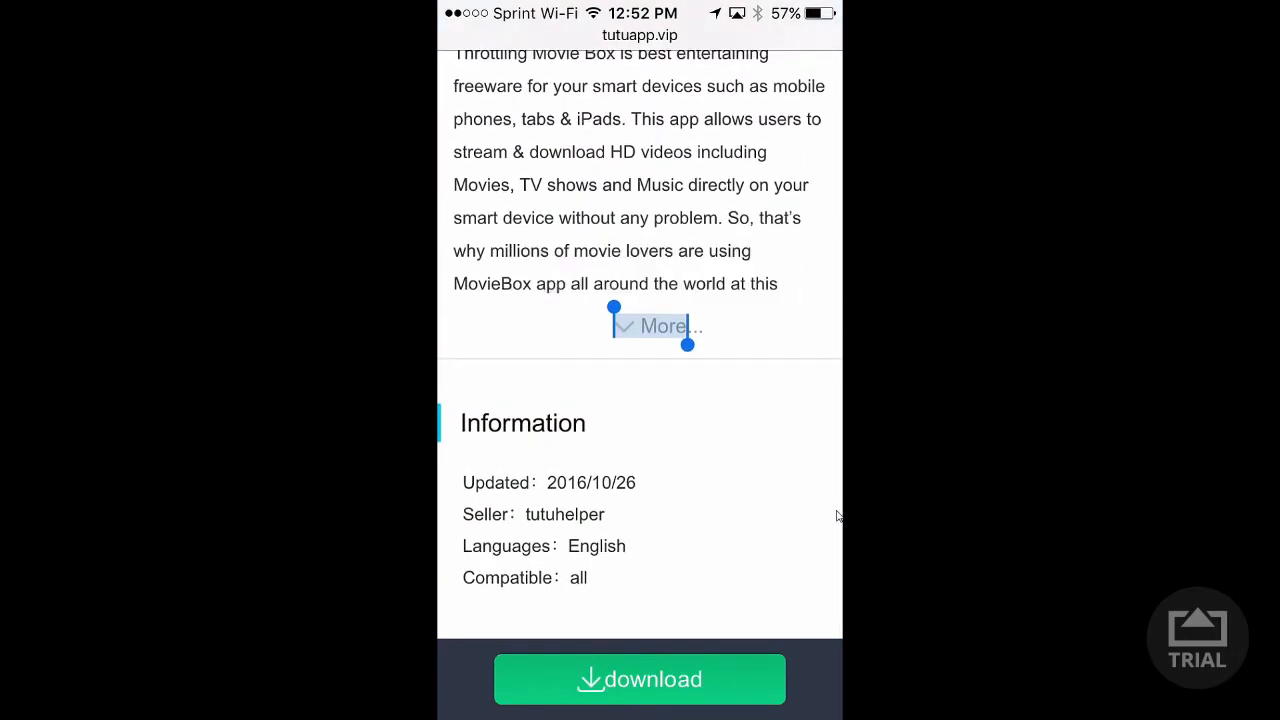
left_click(640, 680)
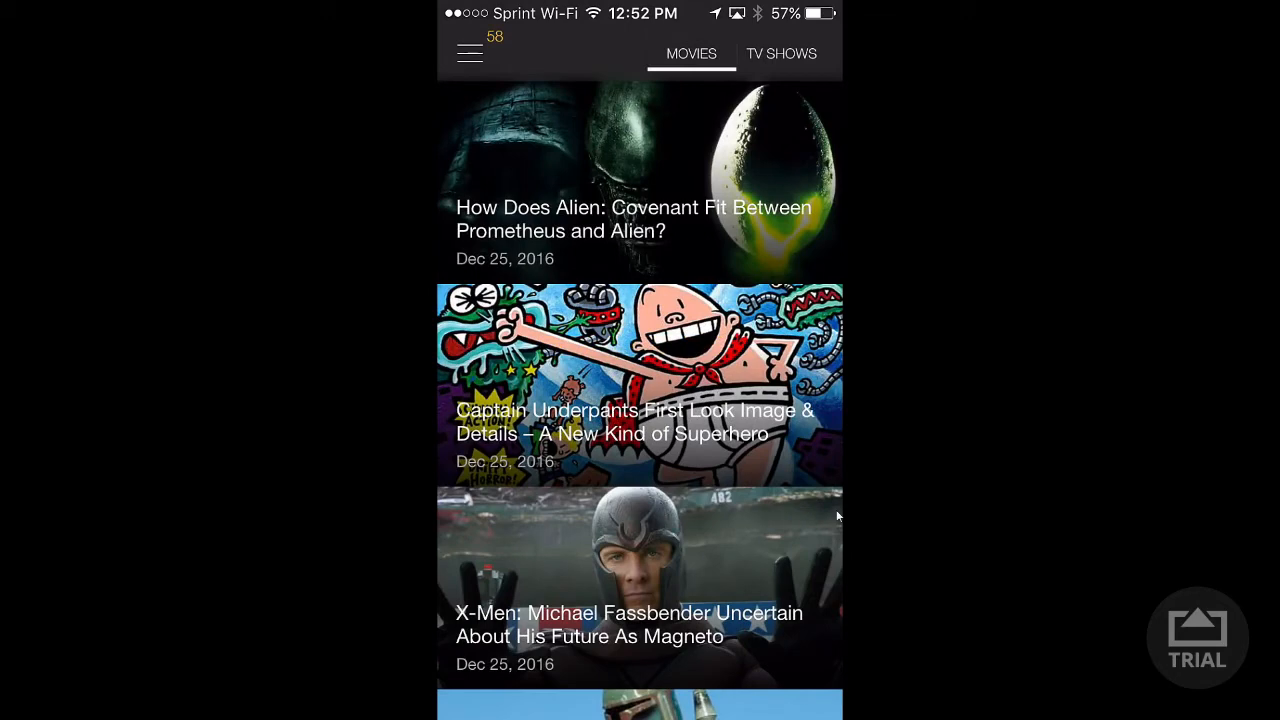
- Browse down the MovieBox Movies grid past titles like Kung Fu Panda
scroll("down", 3)
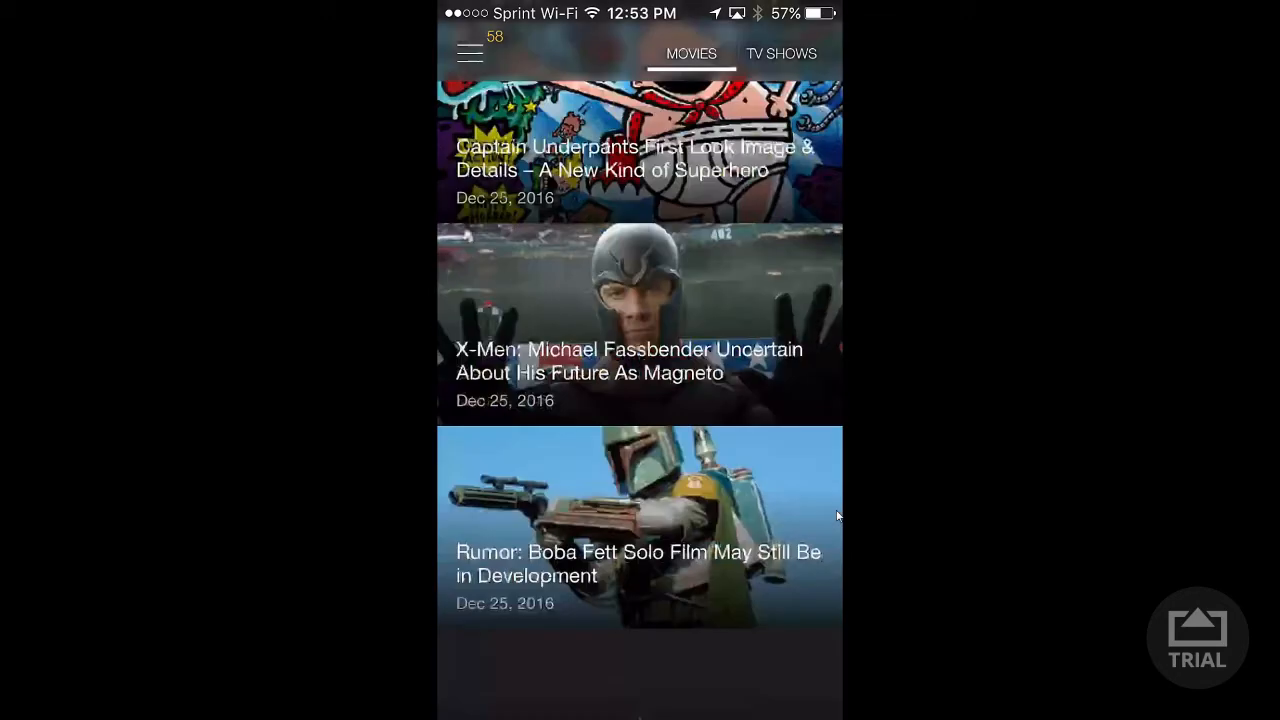
left_click(470, 54)
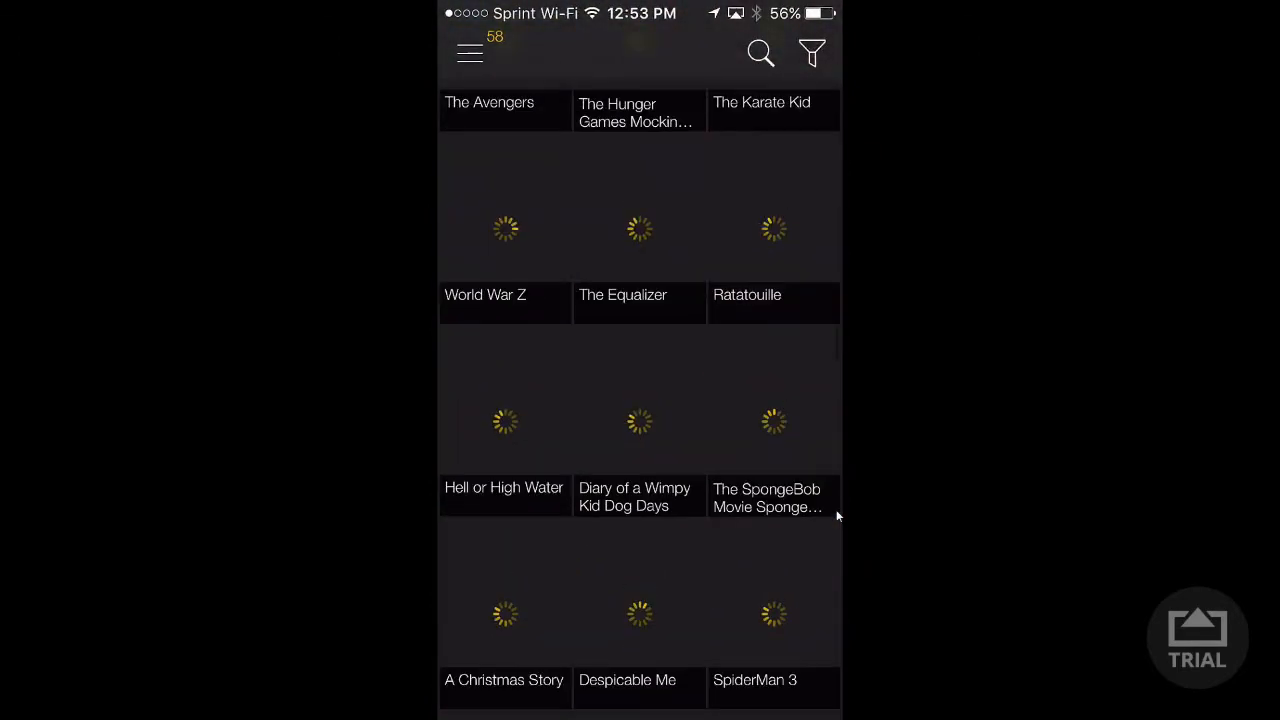
scroll("down", 3)
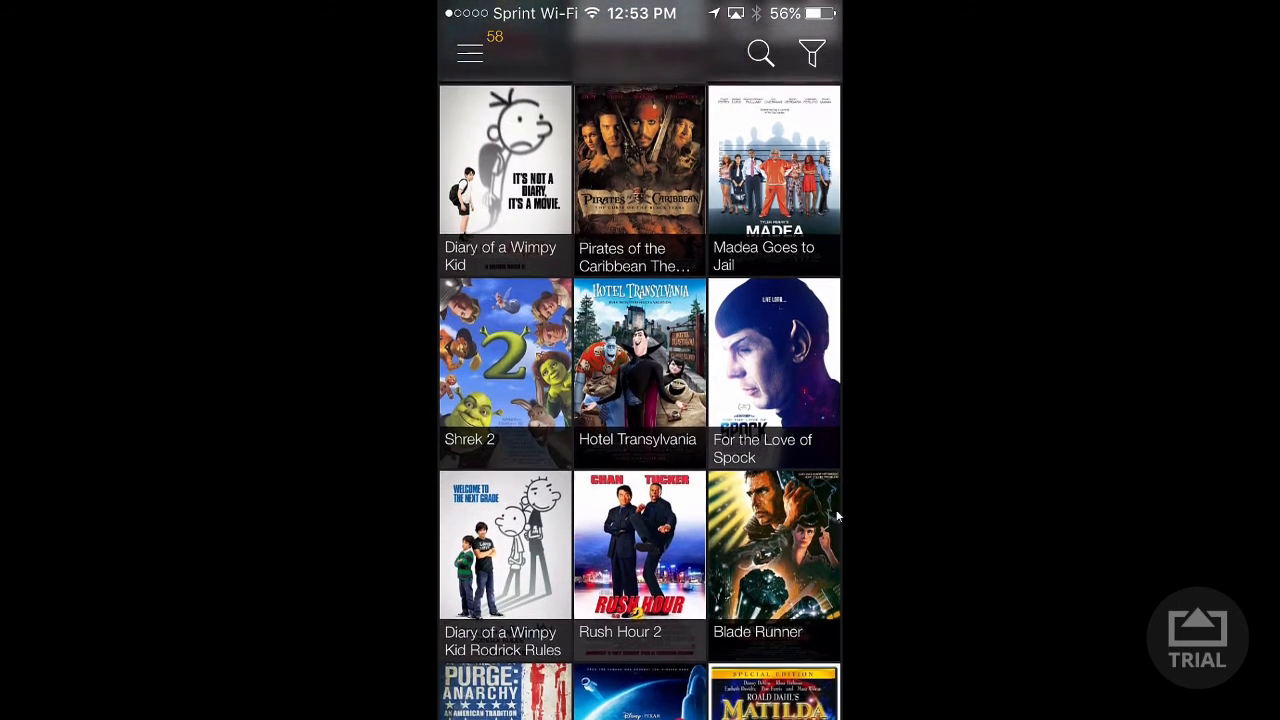
scroll("down", 3)
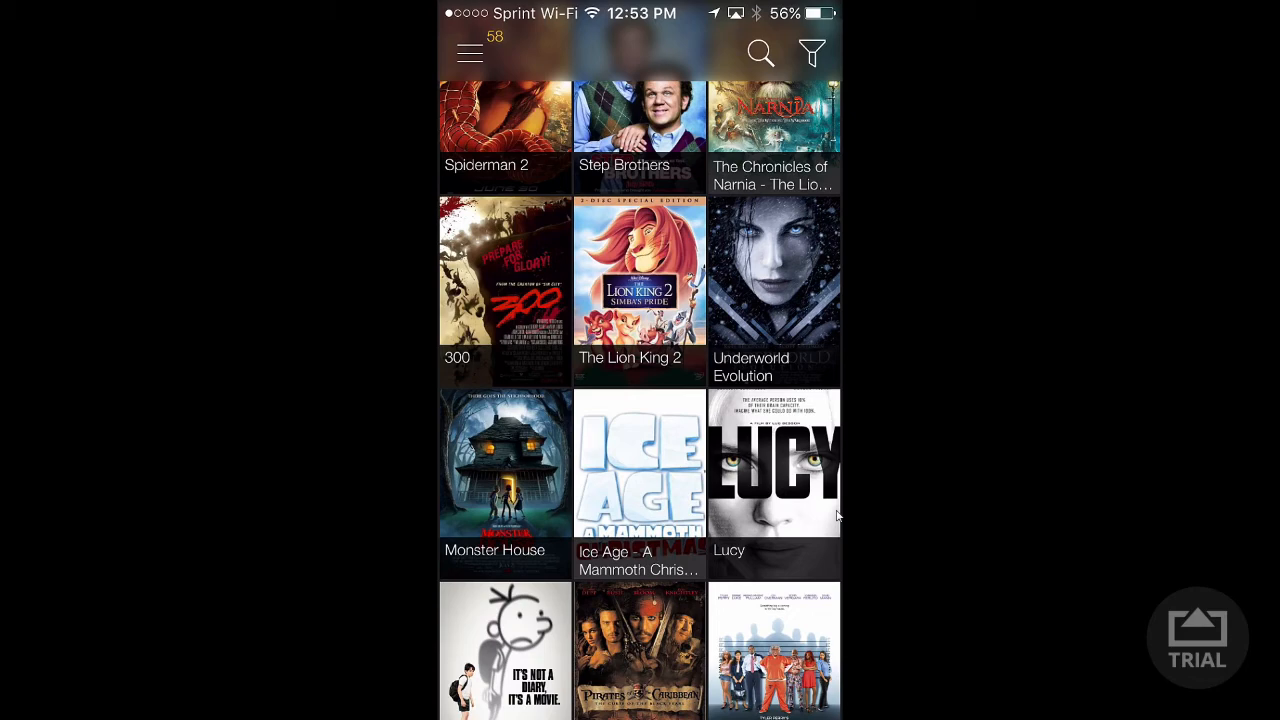
scroll("down", 3)
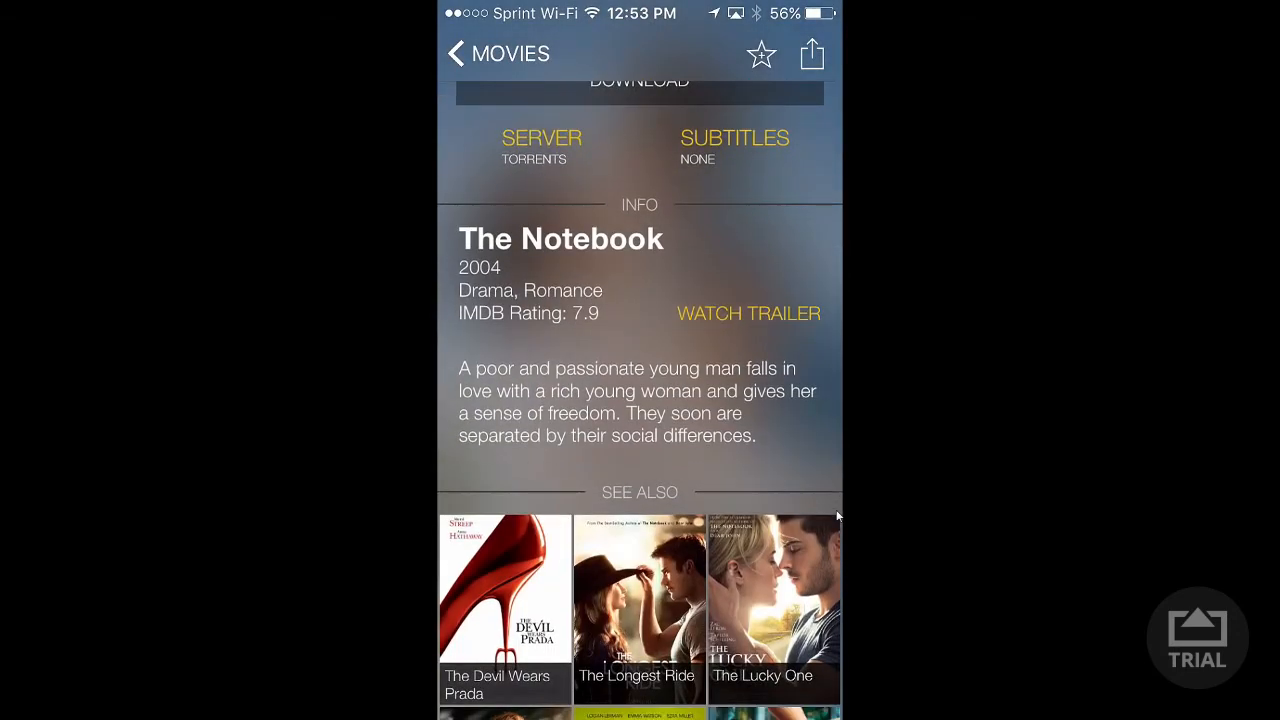
- Continue through the catalogue to Silver and Home Alone 3, then switch to TV shows
left_click(460, 54)
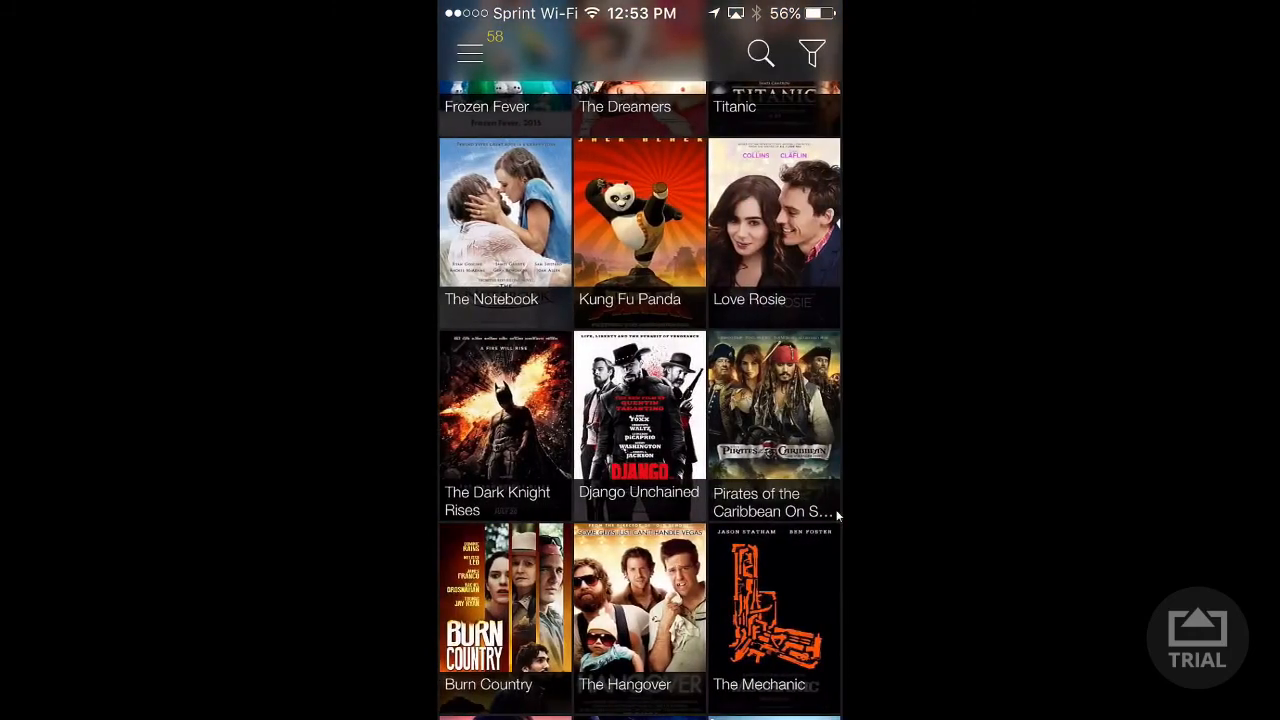
scroll("down", 3)
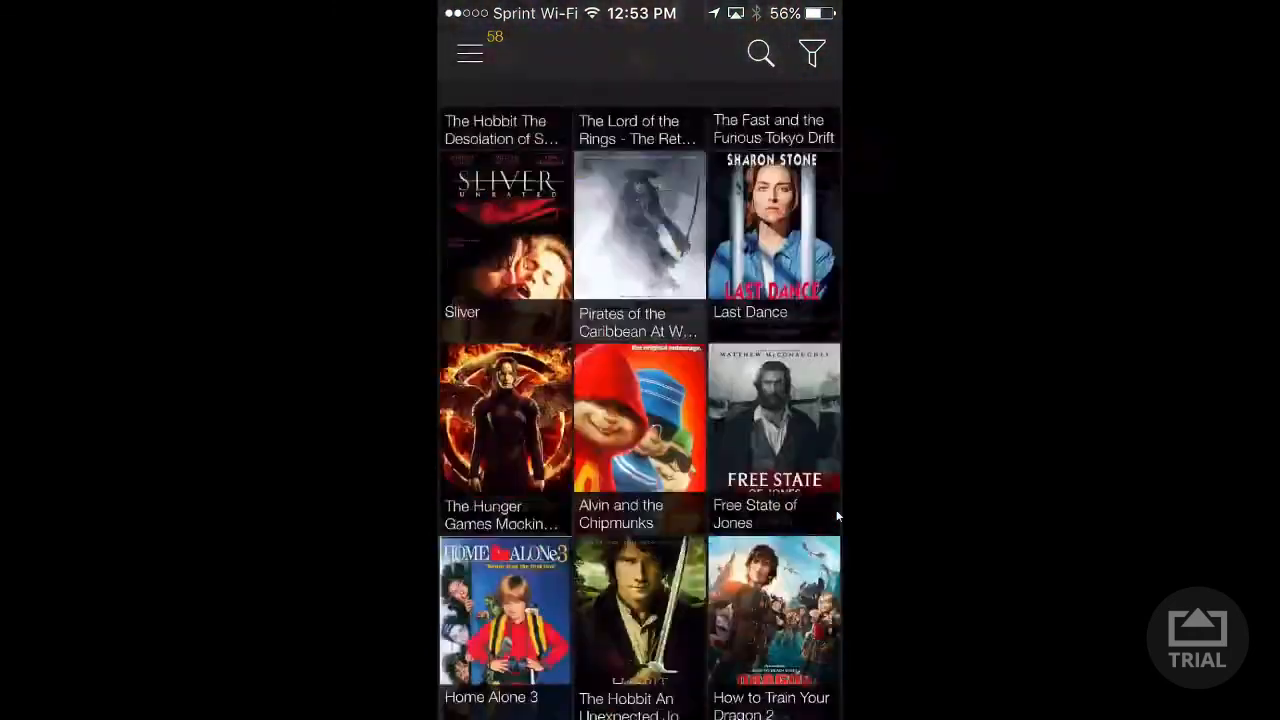
left_click(470, 54)
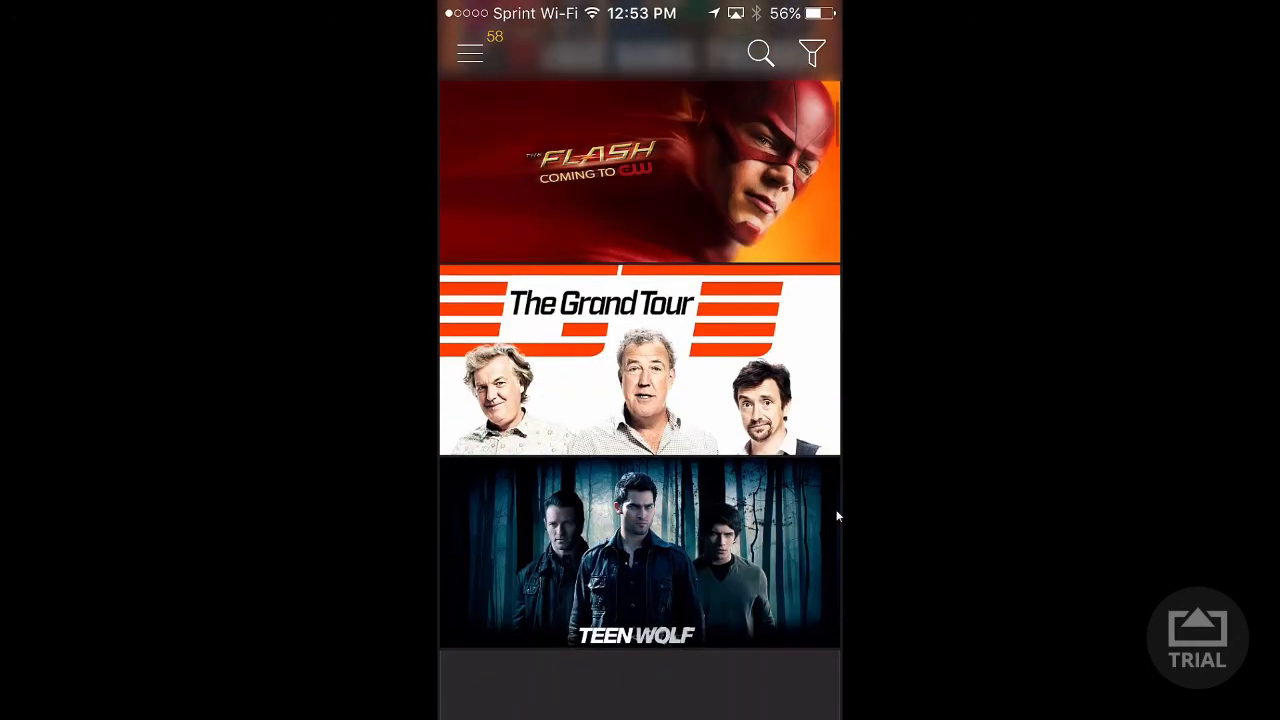
- Check The Flash's episodes, then open The Walking Dead and view its available seasons
left_click(640, 172)
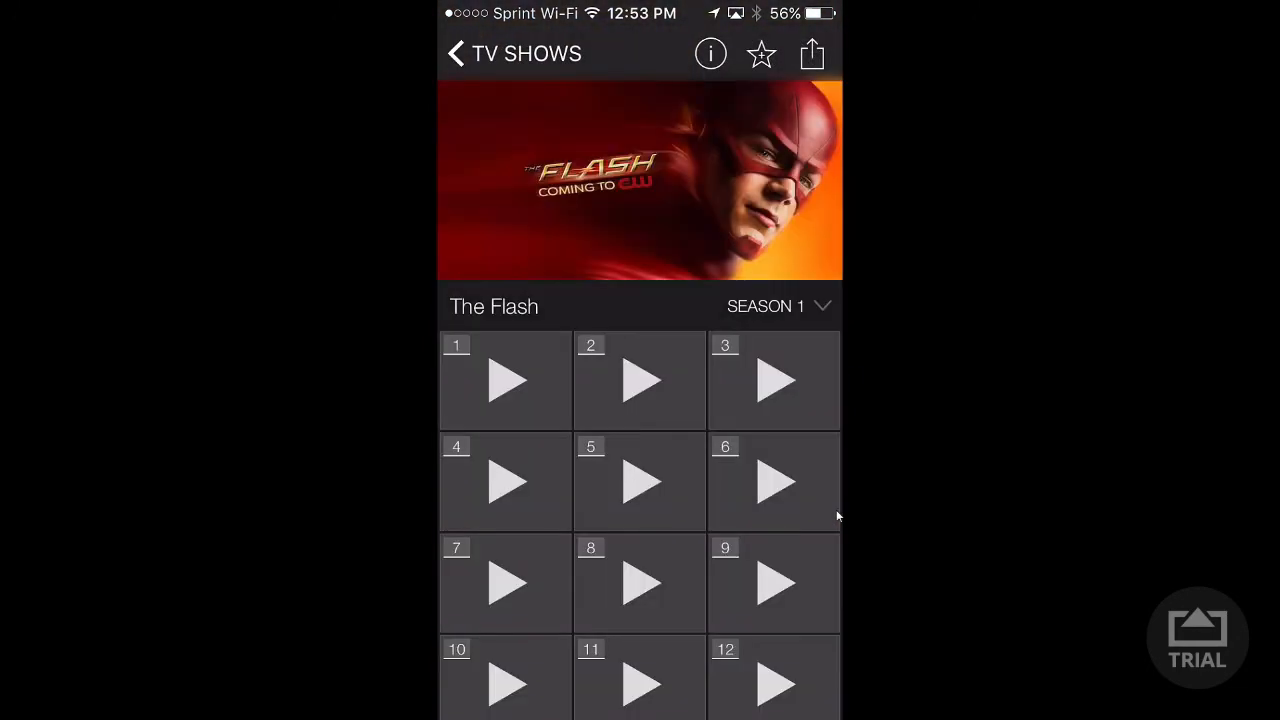
left_click(456, 52)
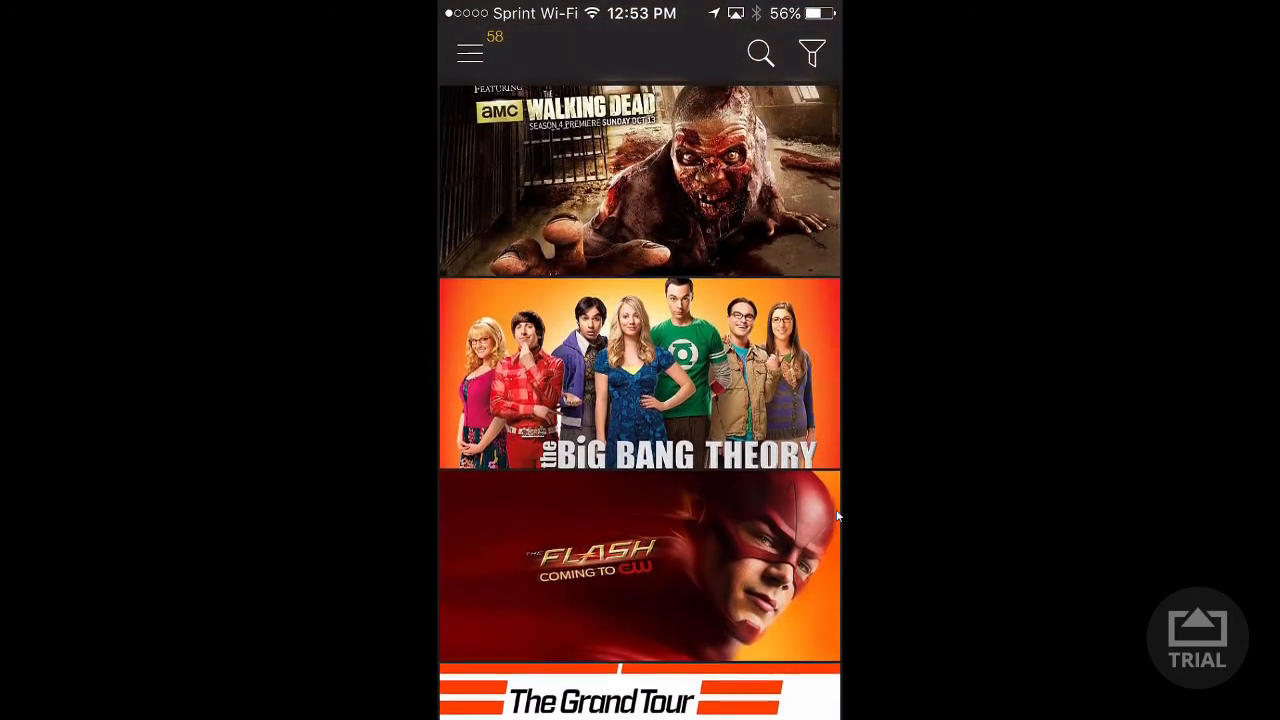
left_click(640, 180)
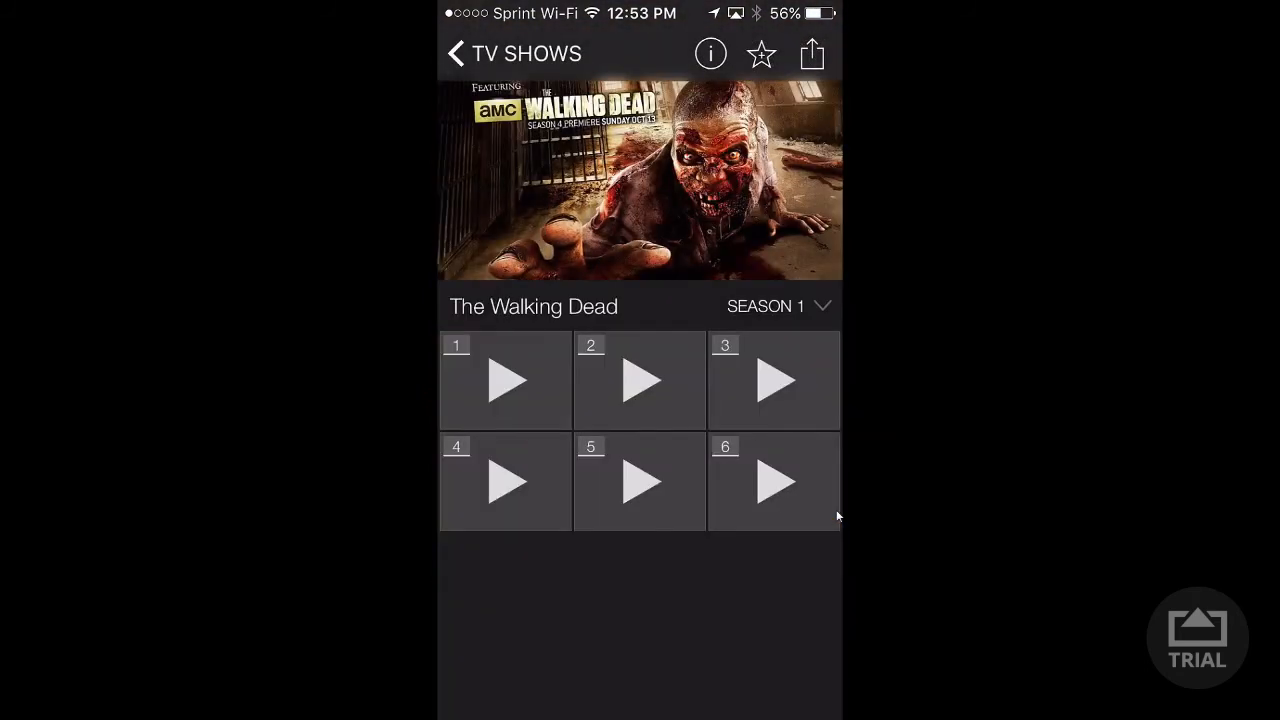
left_click(780, 306)
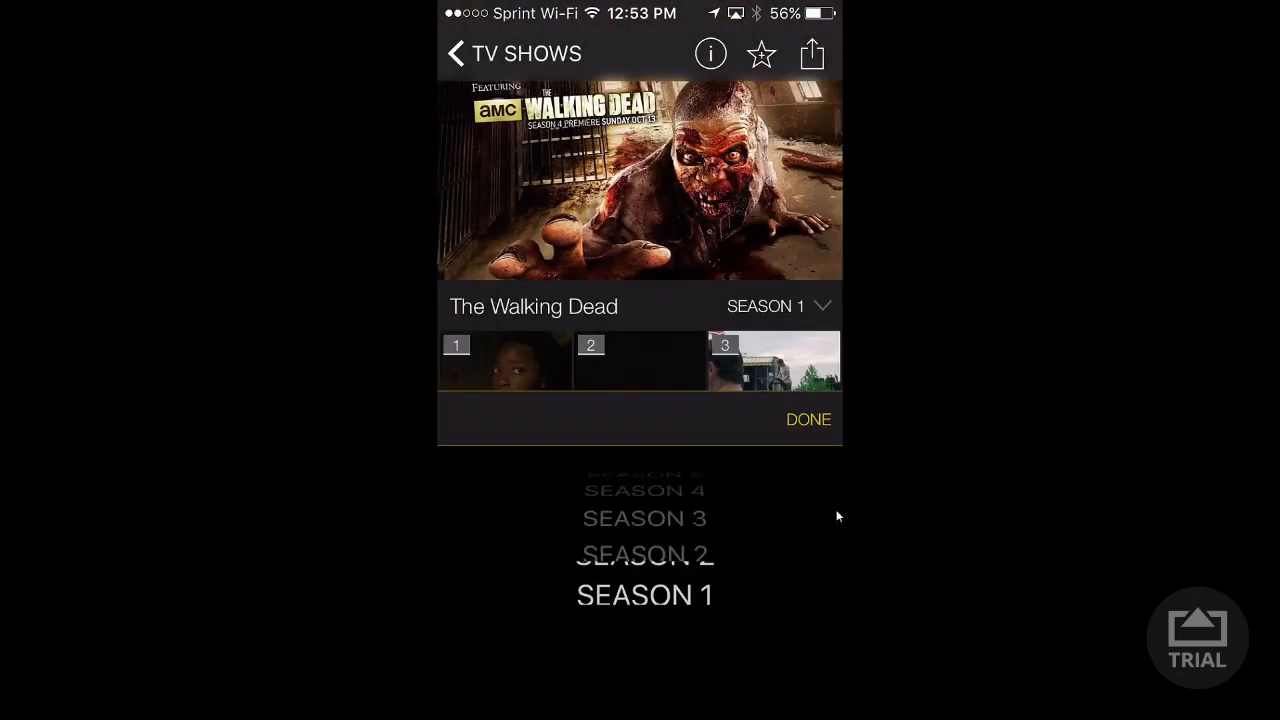
scroll("down", 3)
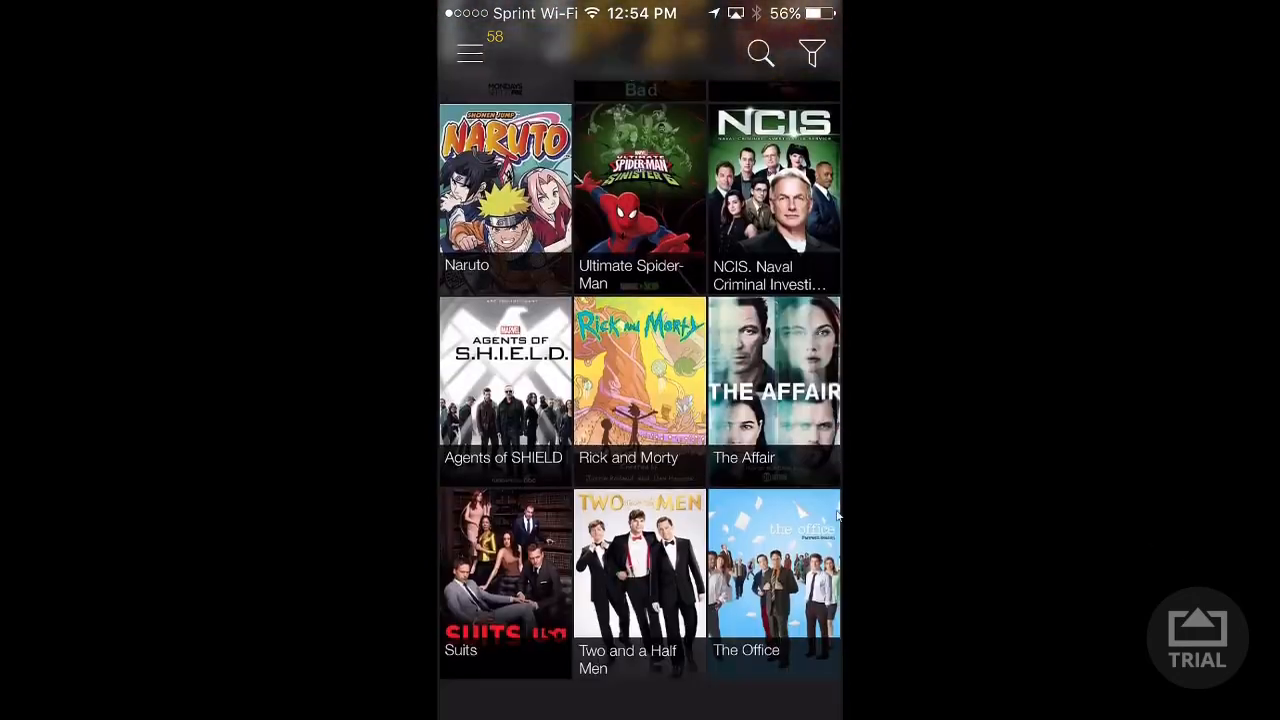
- Scroll through the full MovieBox TV show catalogue
scroll("down", 3)
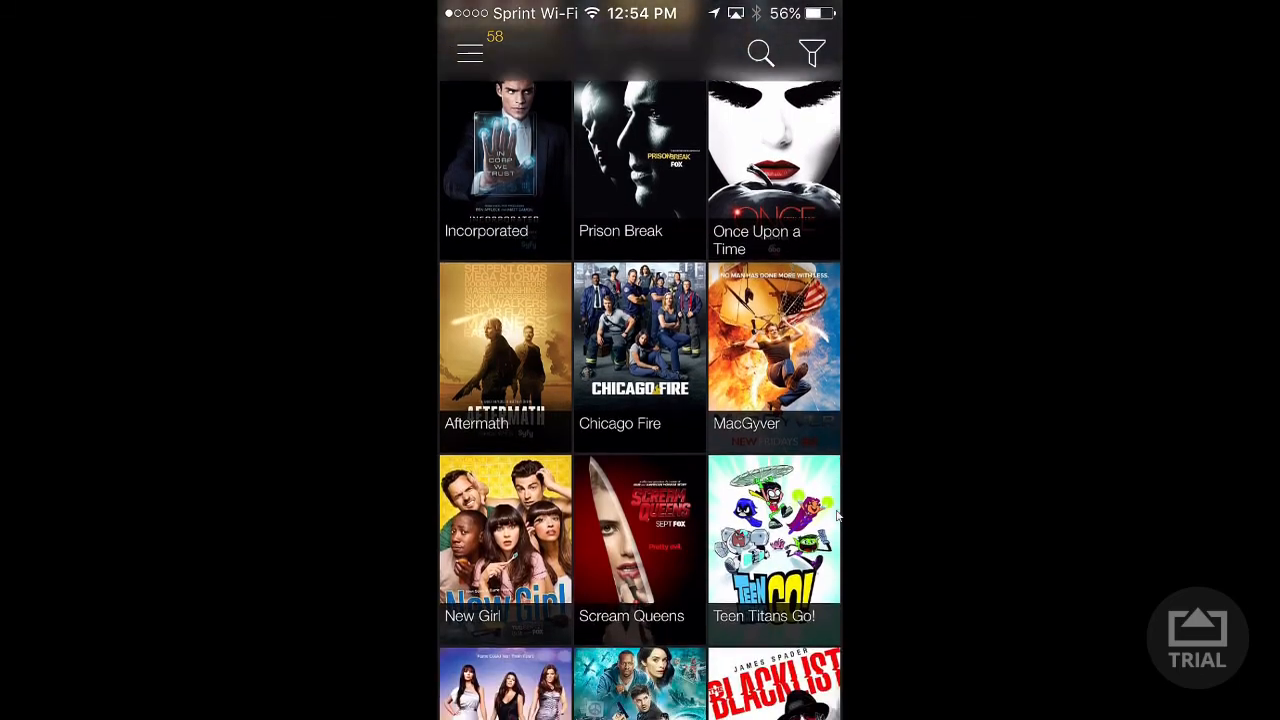
scroll("down", 3)
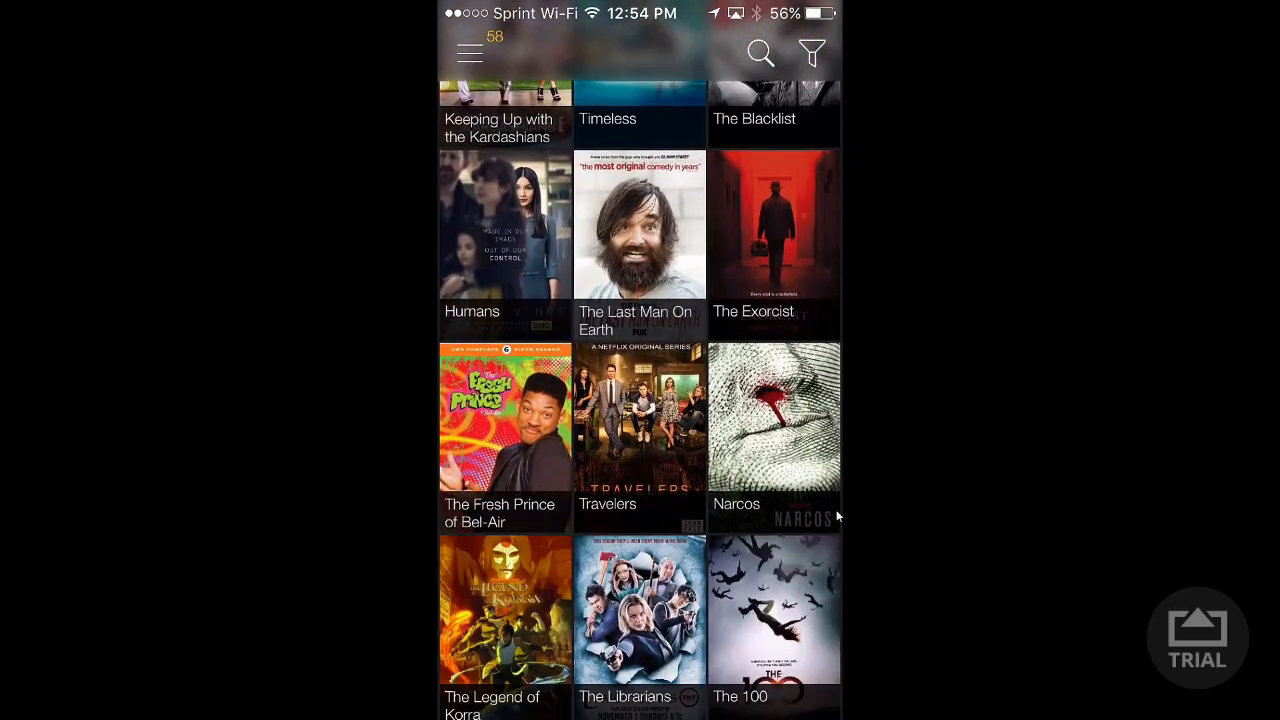
scroll("down", 3)
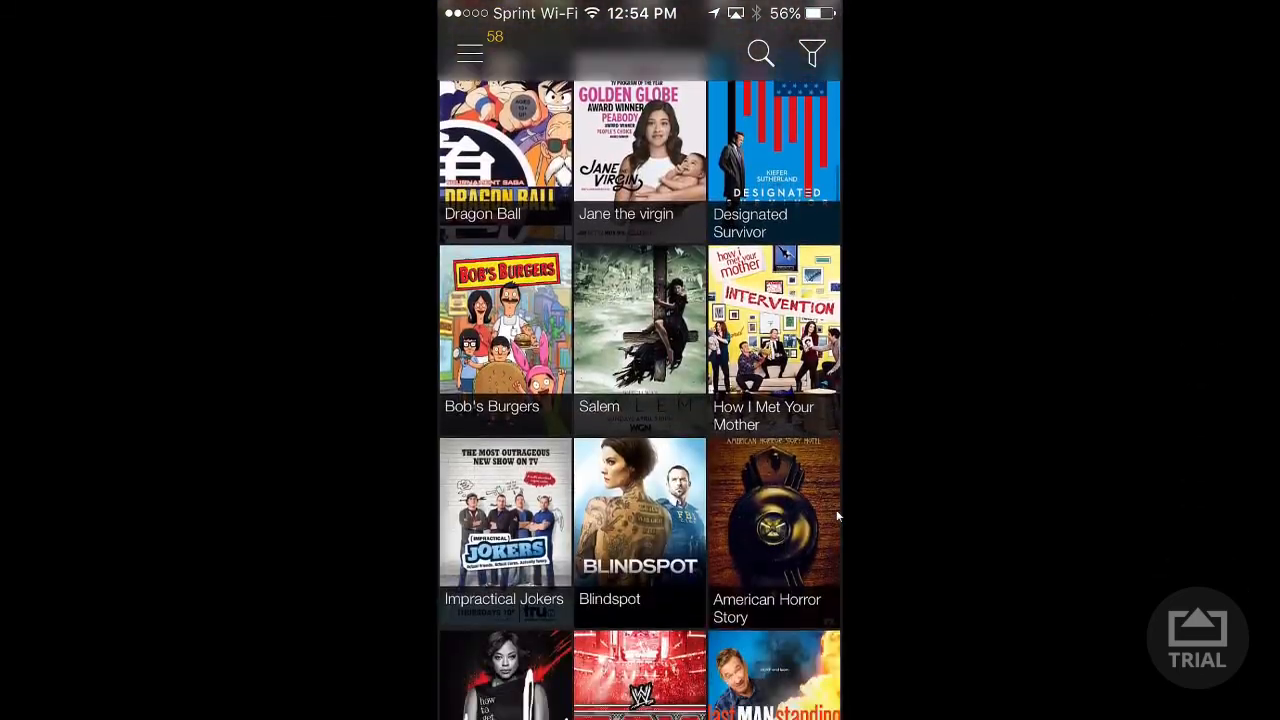
scroll("down", 3)
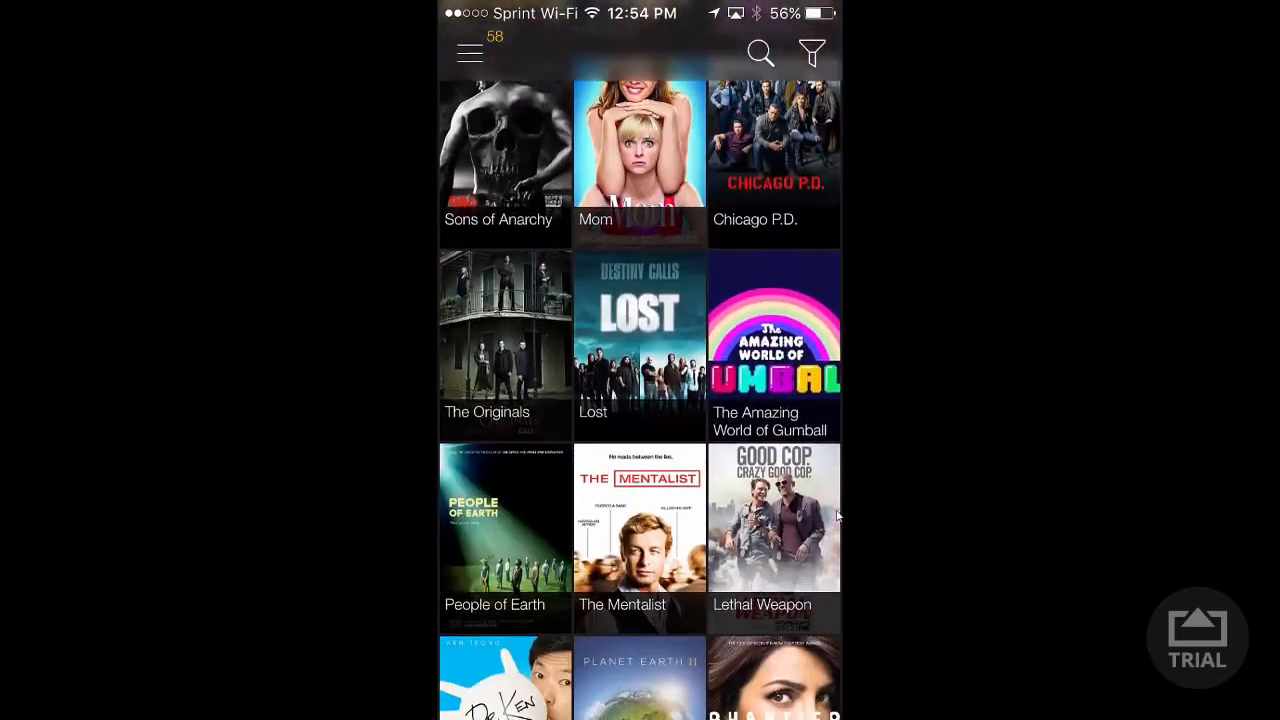
scroll("up", 3)
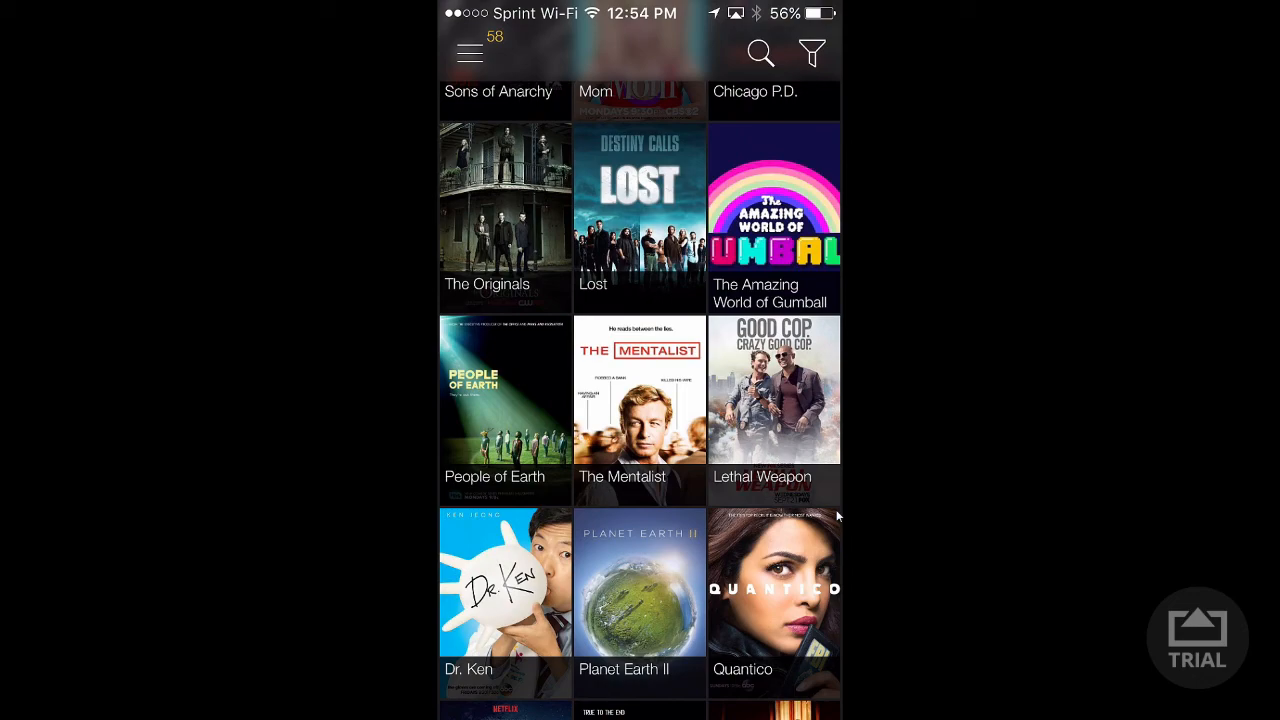
scroll("down", 3)
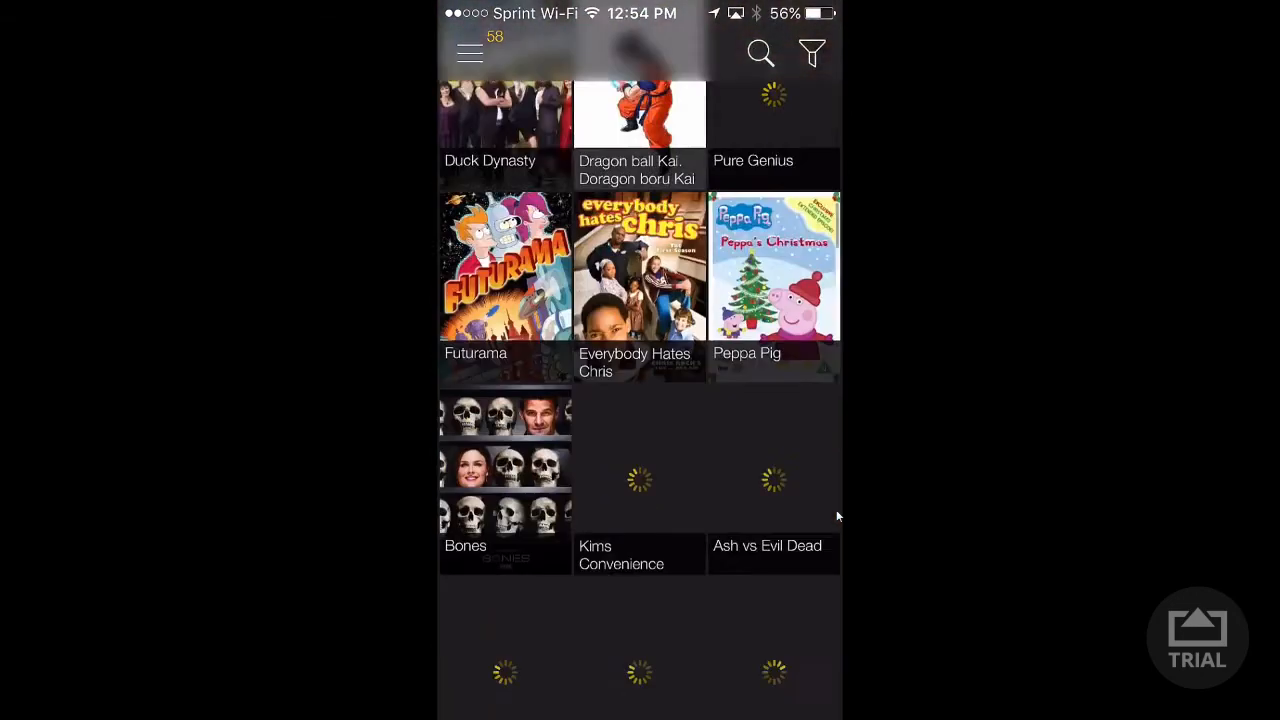
scroll("down", 3)
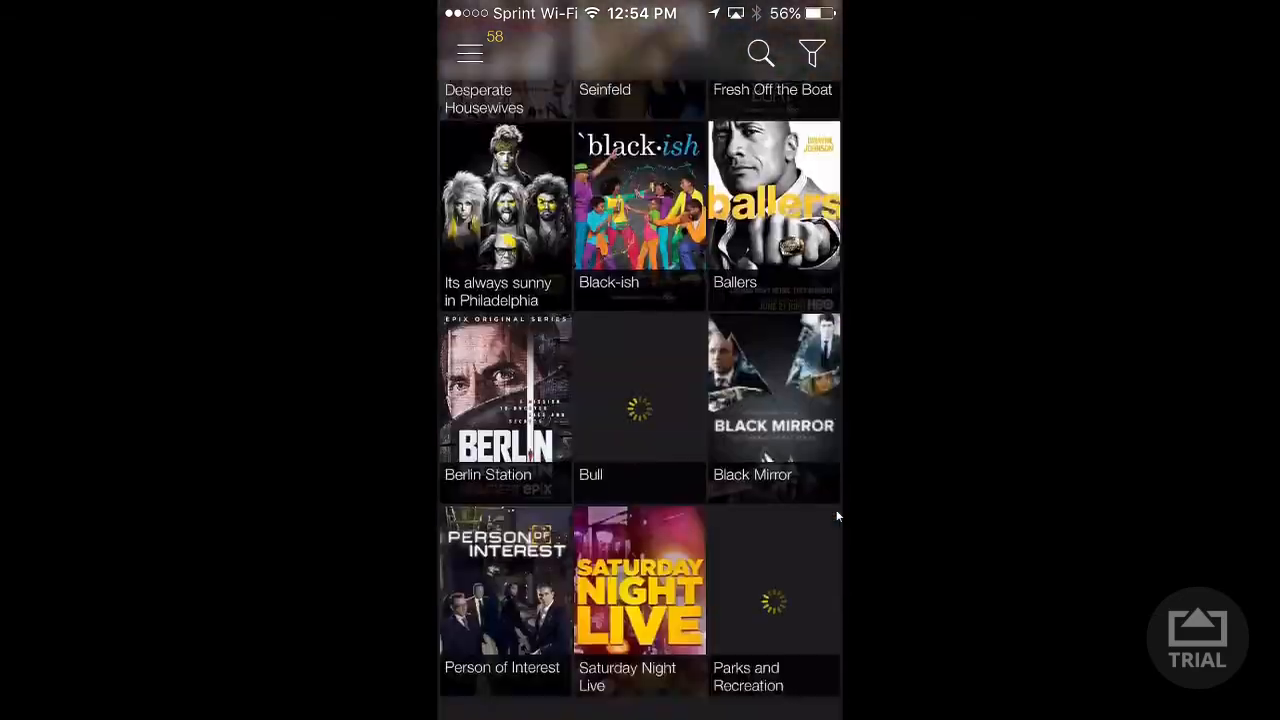
scroll("down", 3)
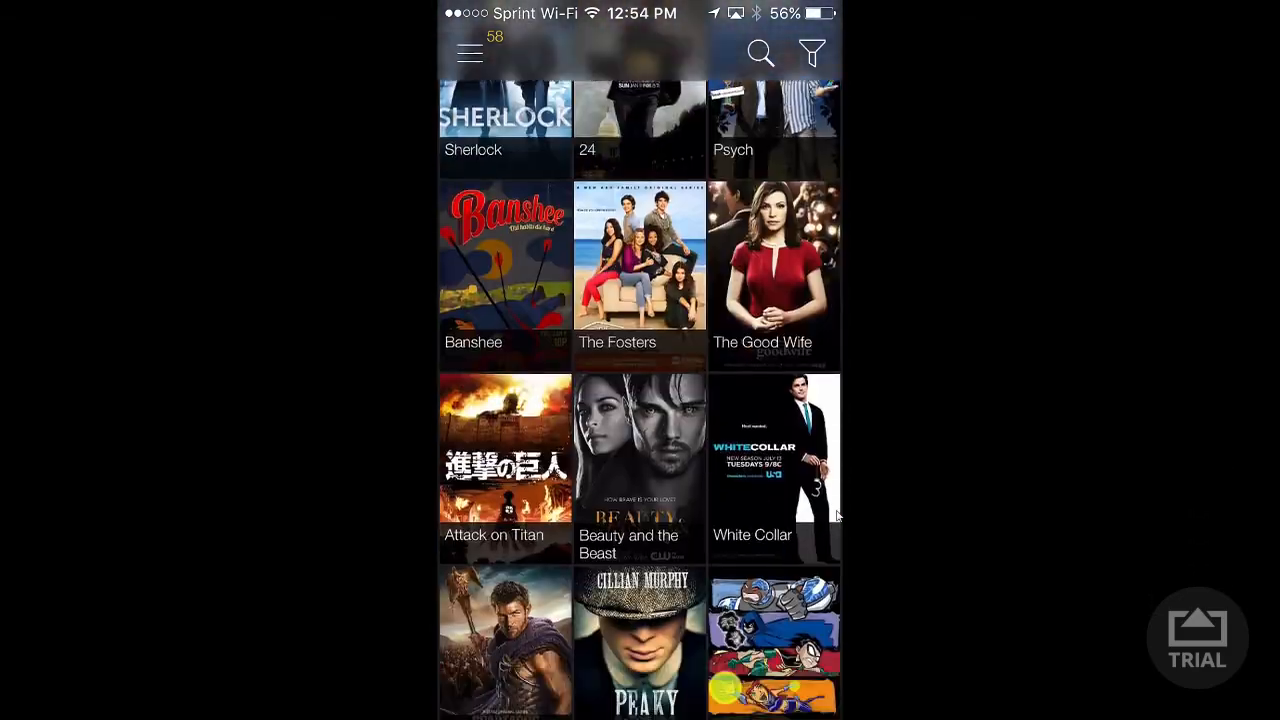
scroll("down", 3)
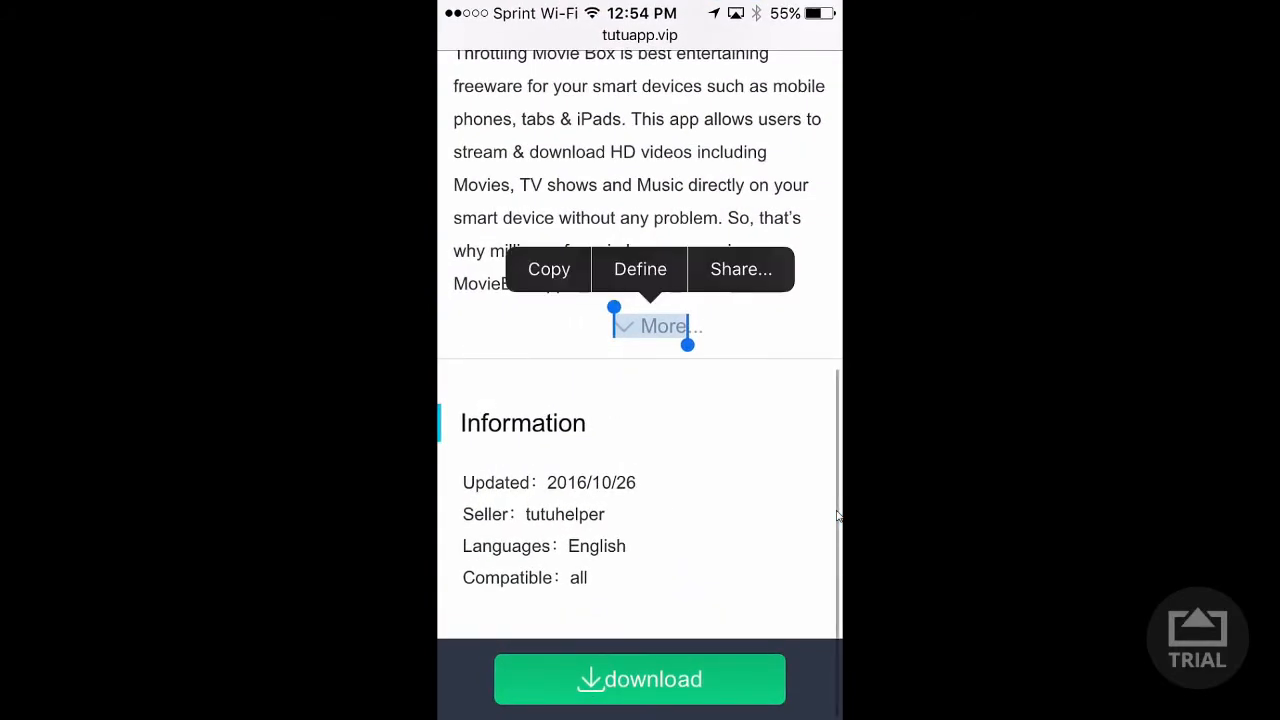
- Tap Movie Box's green download button to raise the system install prompt
scroll("up", 3)
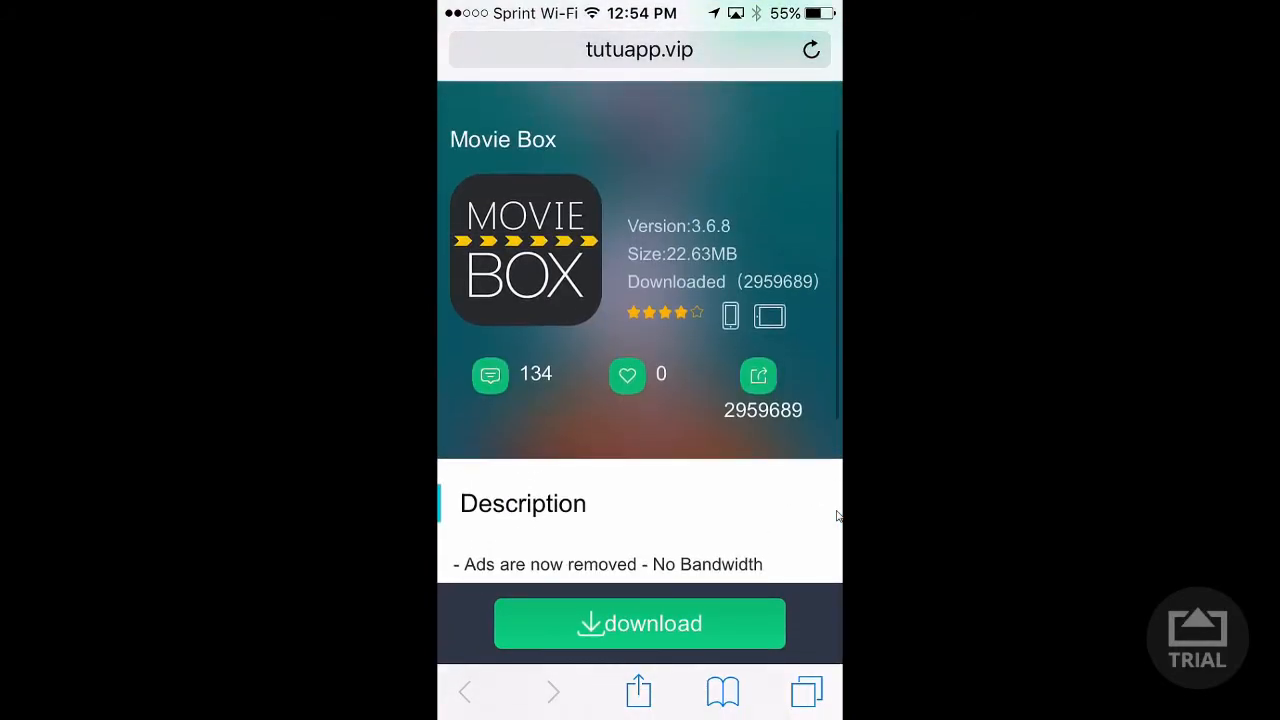
scroll("down", 3)
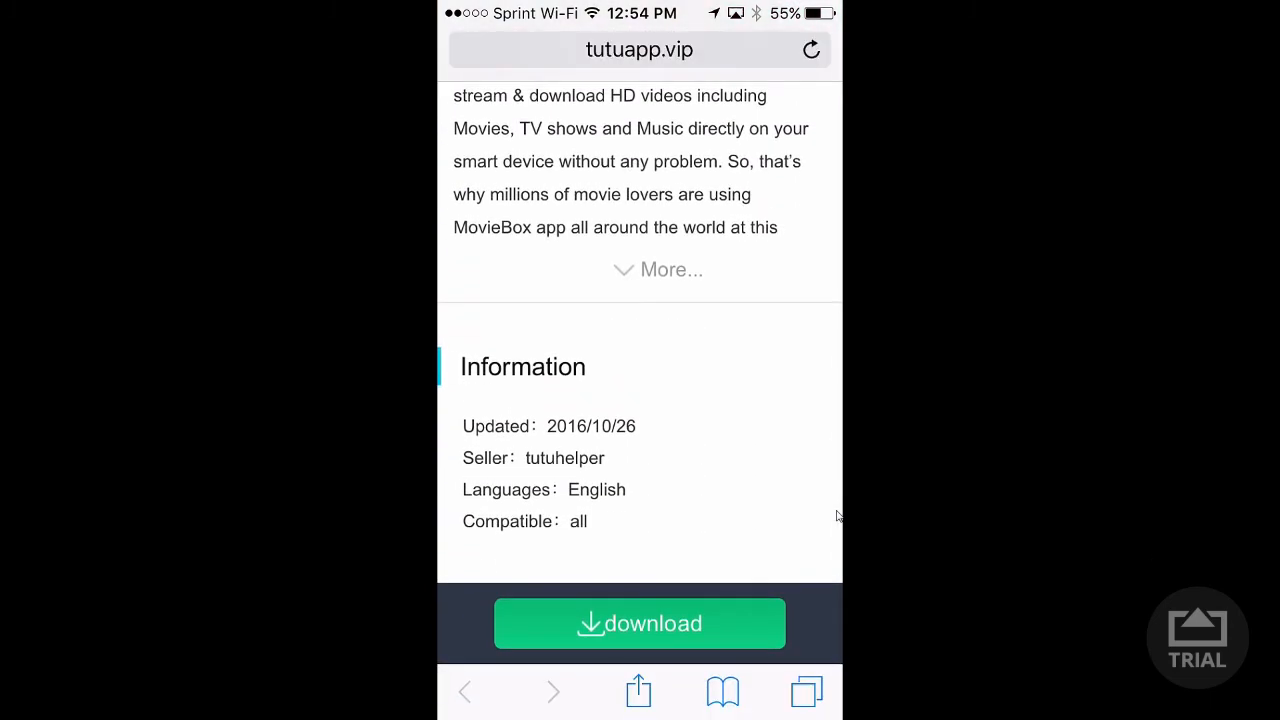
left_click(812, 48)
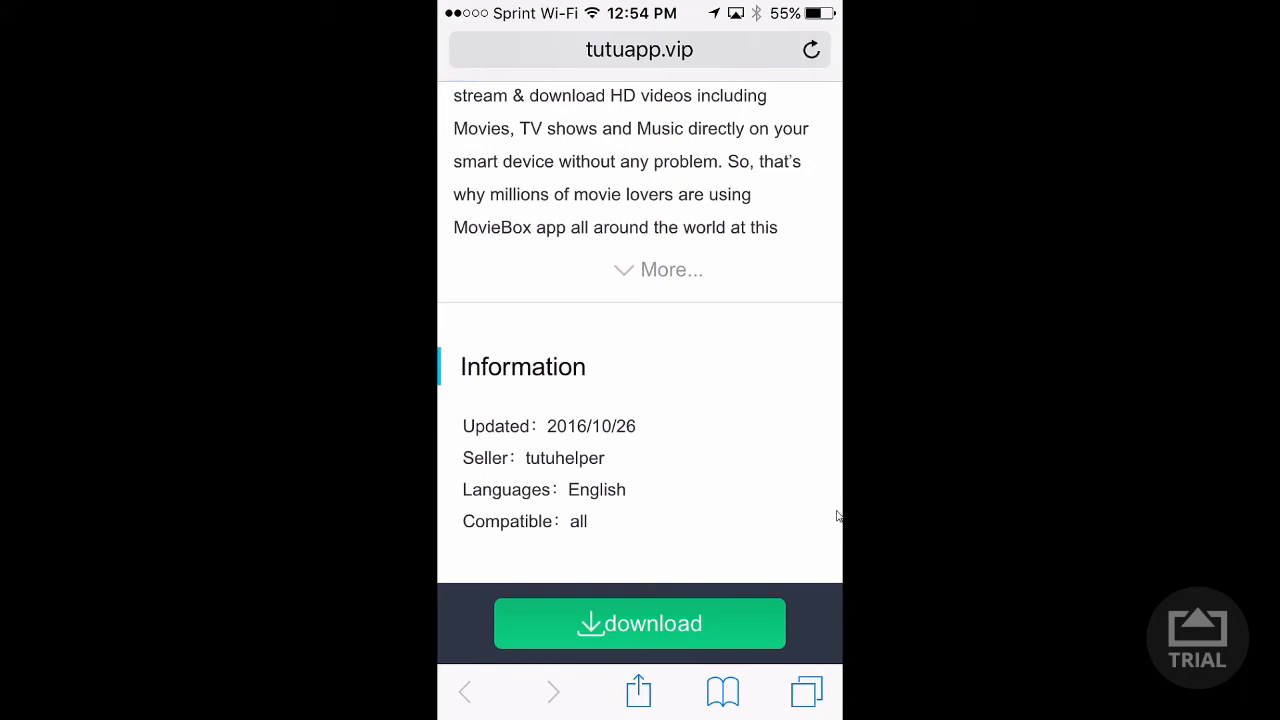
left_click(640, 624)
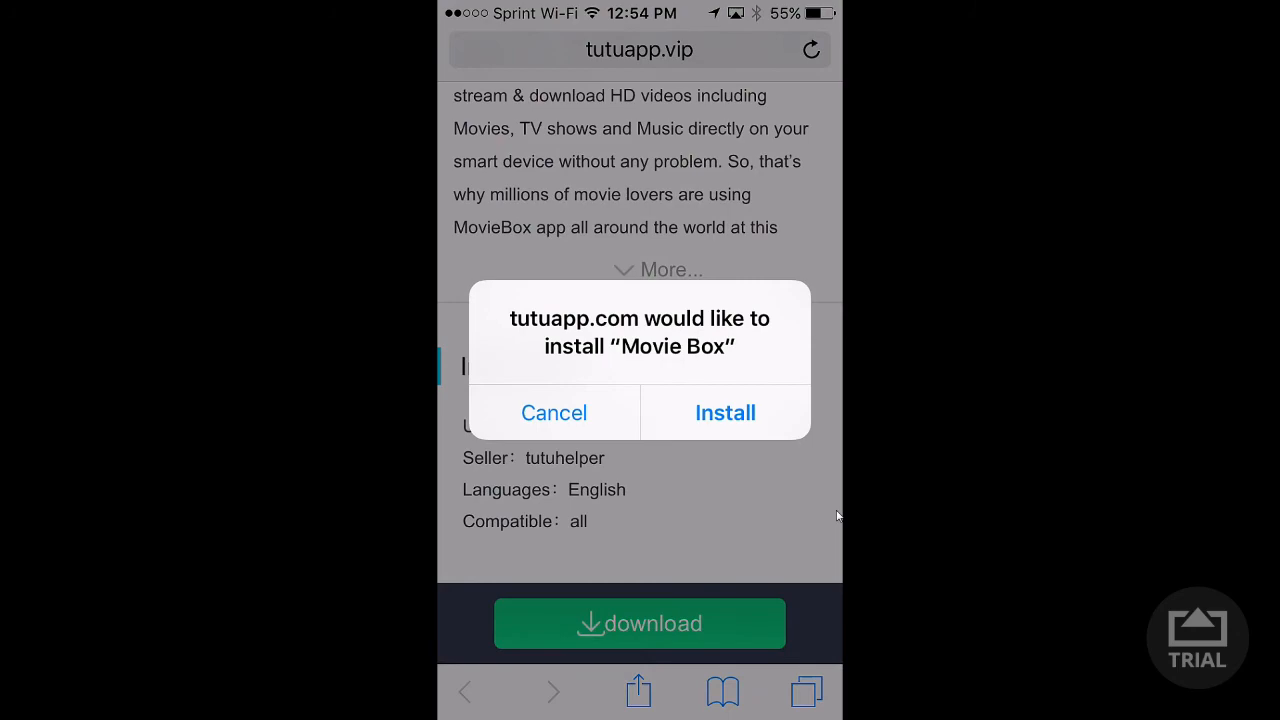